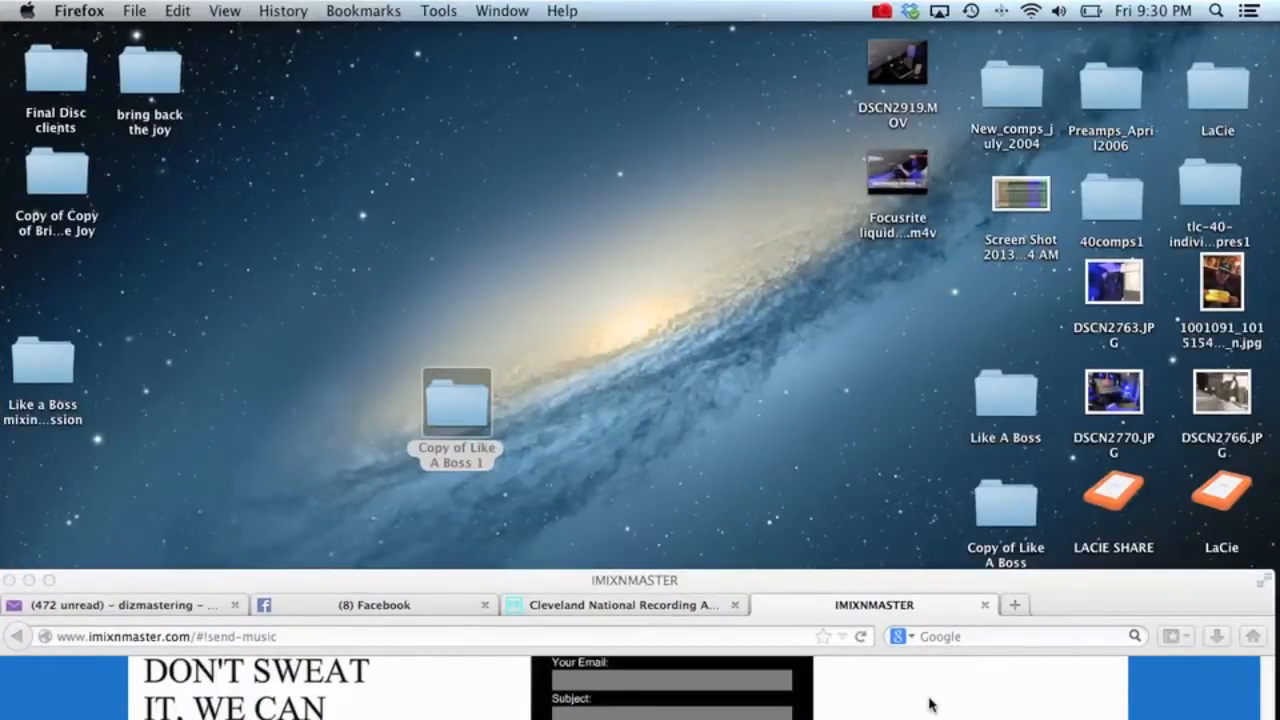
{"action": "mouse_move", "coordinate": [1040, 713]}
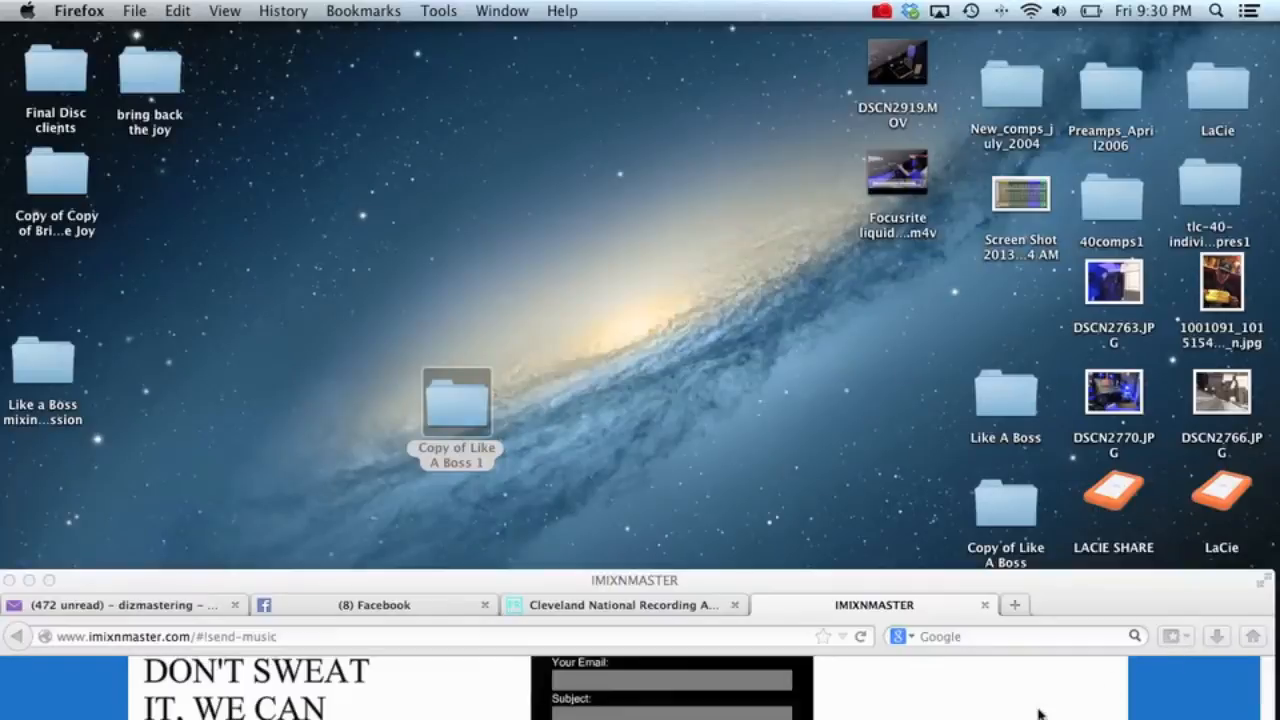
{"action": "mouse_move", "coordinate": [917, 688]}
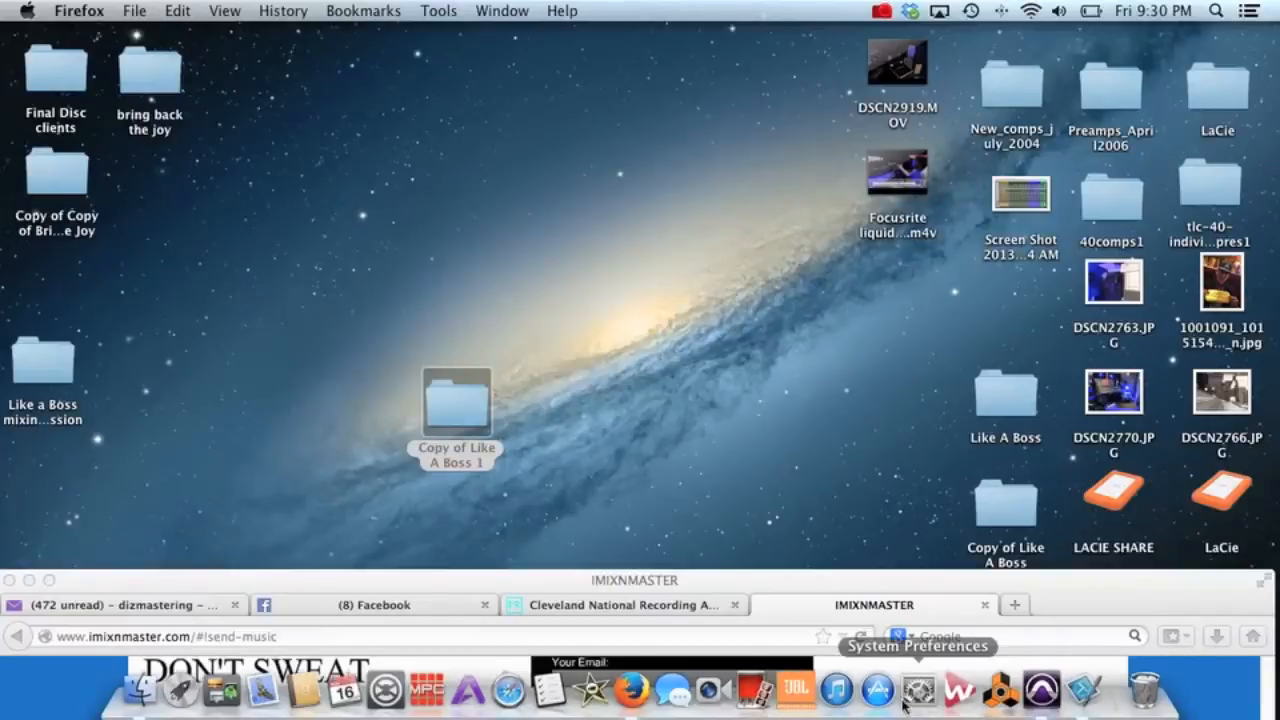
Step: Bring Pro Tools forward to show the Like A Boss edit window
{"action": "left_click", "coordinate": [1040, 688]}
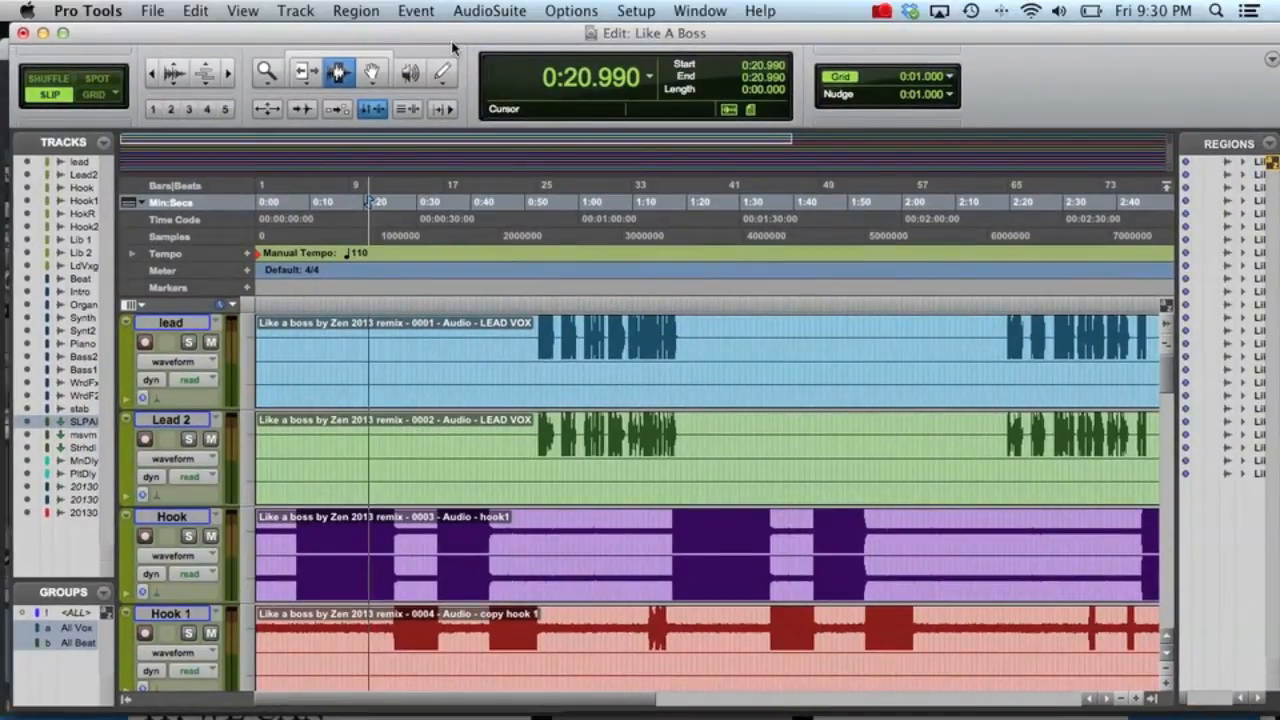
{"action": "mouse_move", "coordinate": [355, 43]}
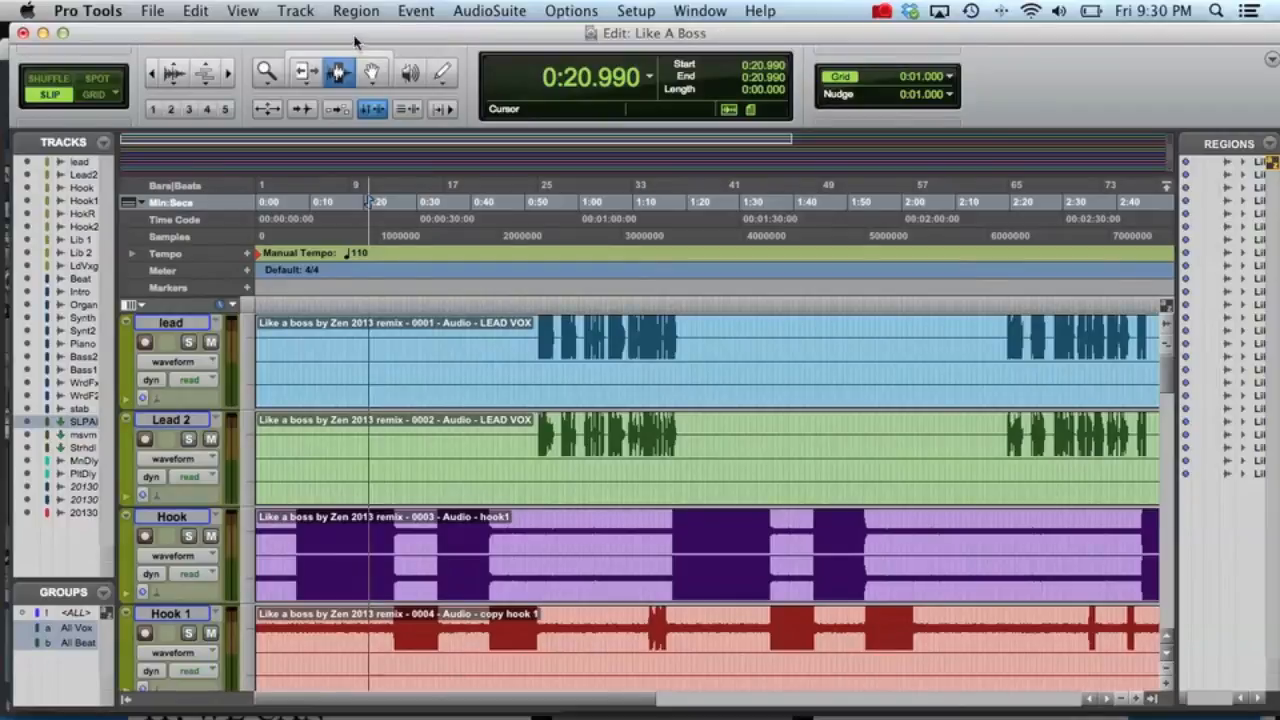
{"action": "mouse_move", "coordinate": [335, 22]}
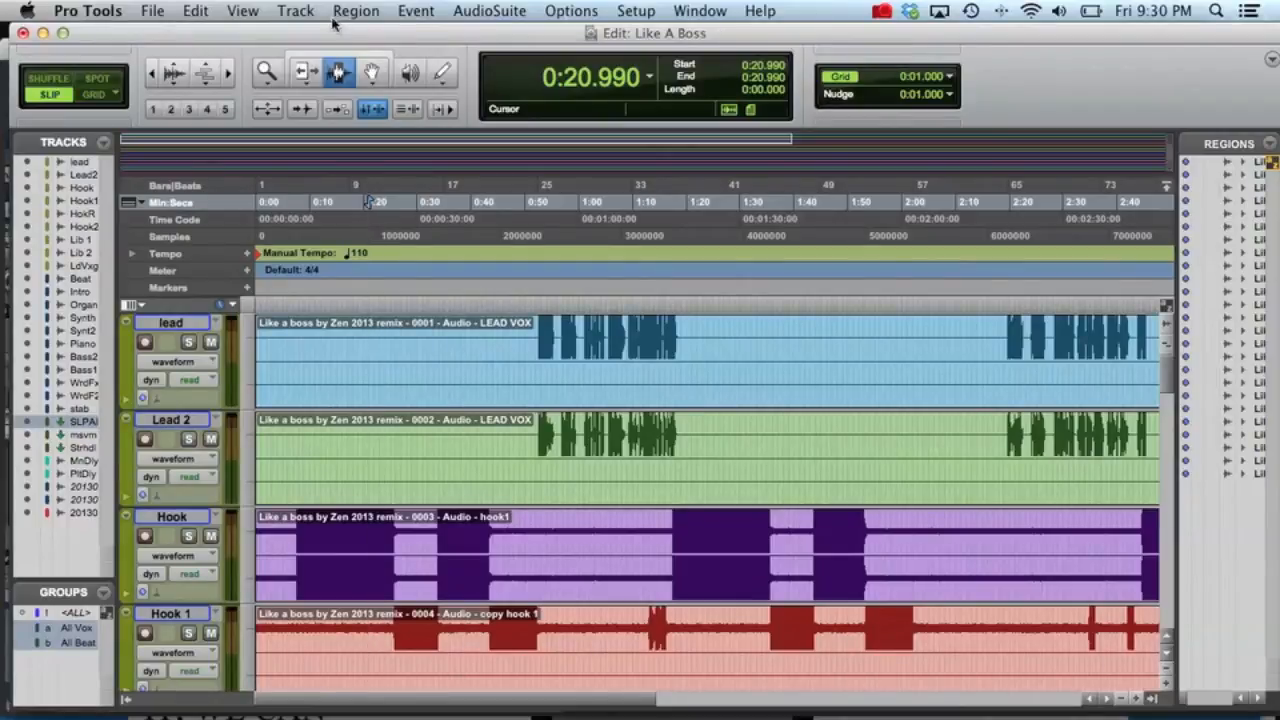
{"action": "left_click", "coordinate": [151, 11]}
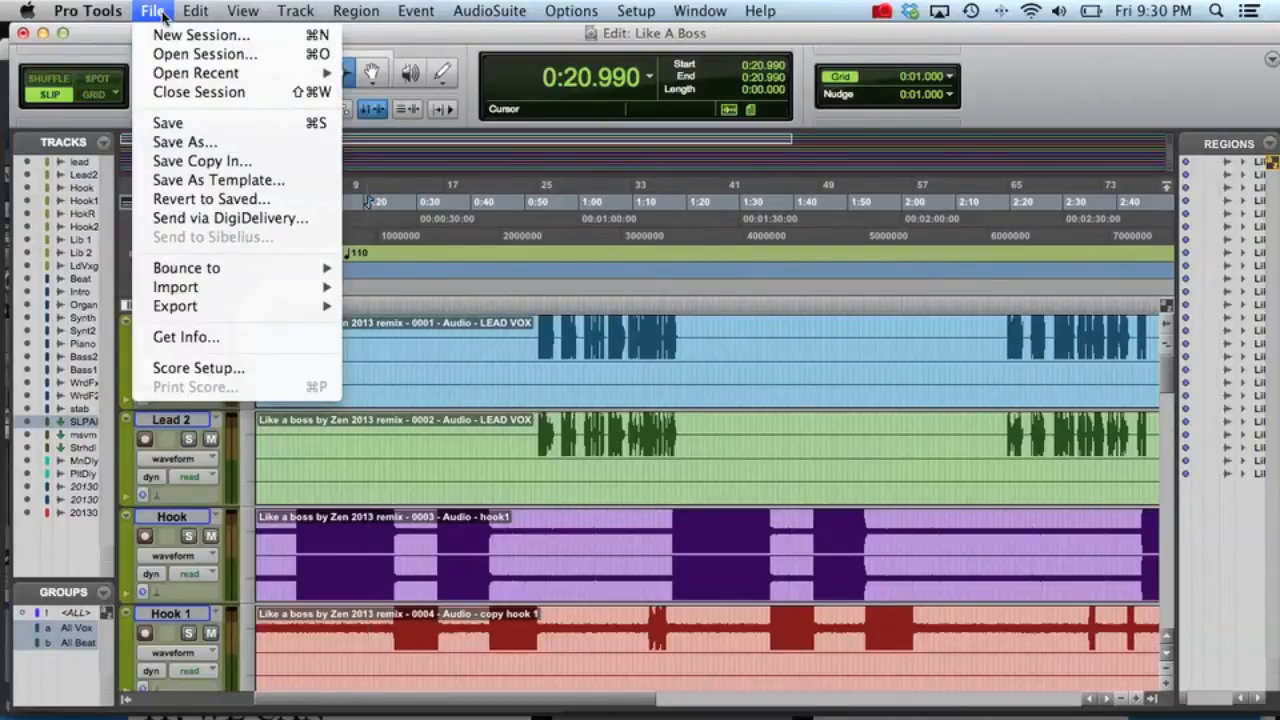
{"action": "mouse_move", "coordinate": [186, 267]}
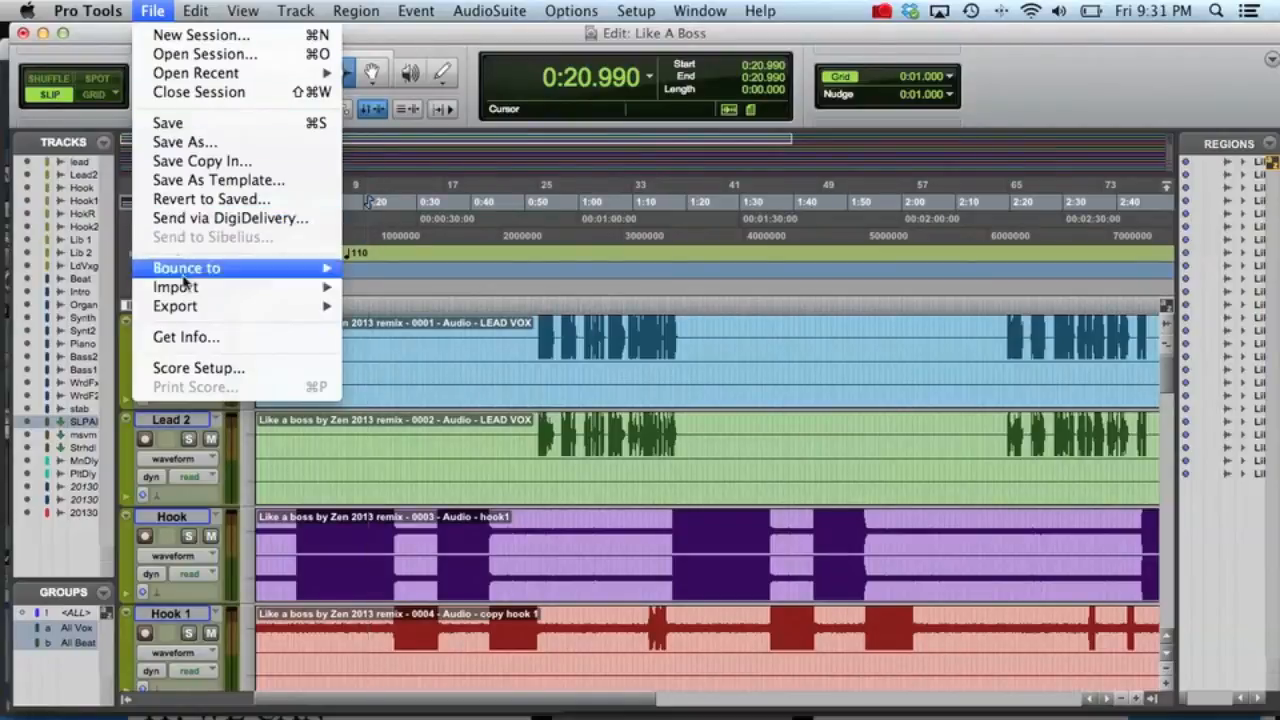
{"action": "mouse_move", "coordinate": [175, 306]}
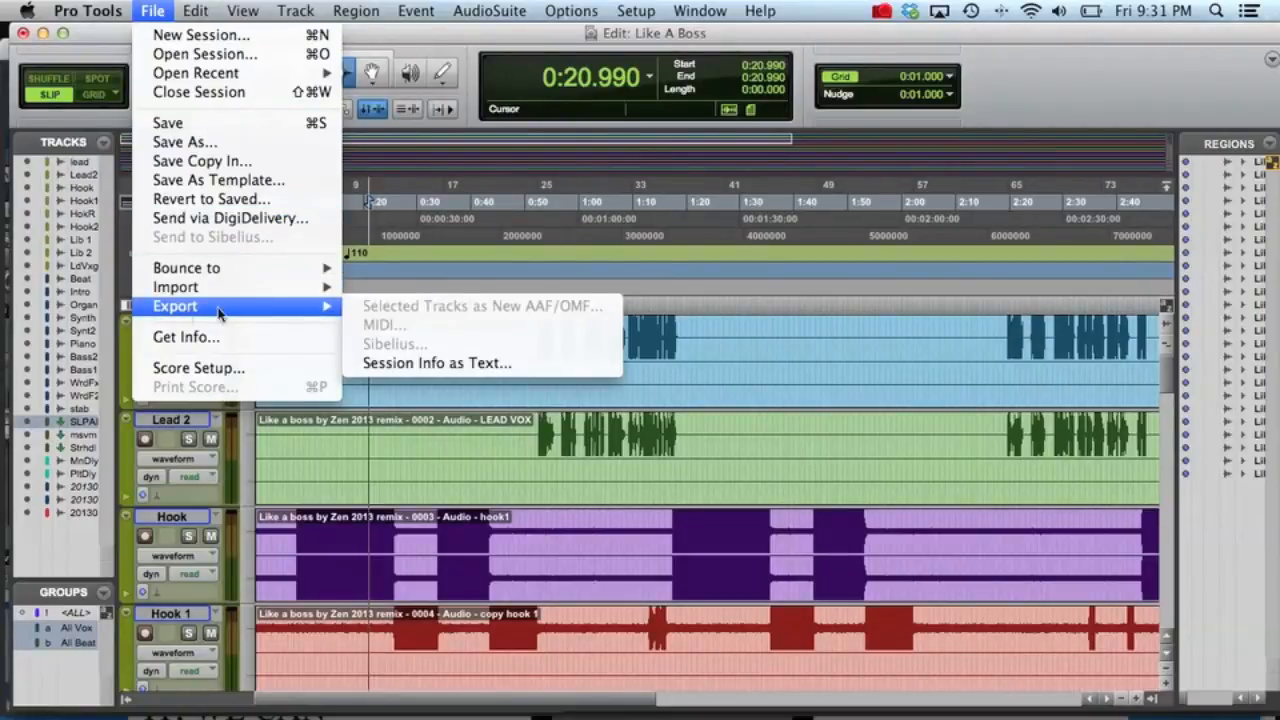
{"action": "mouse_move", "coordinate": [400, 338]}
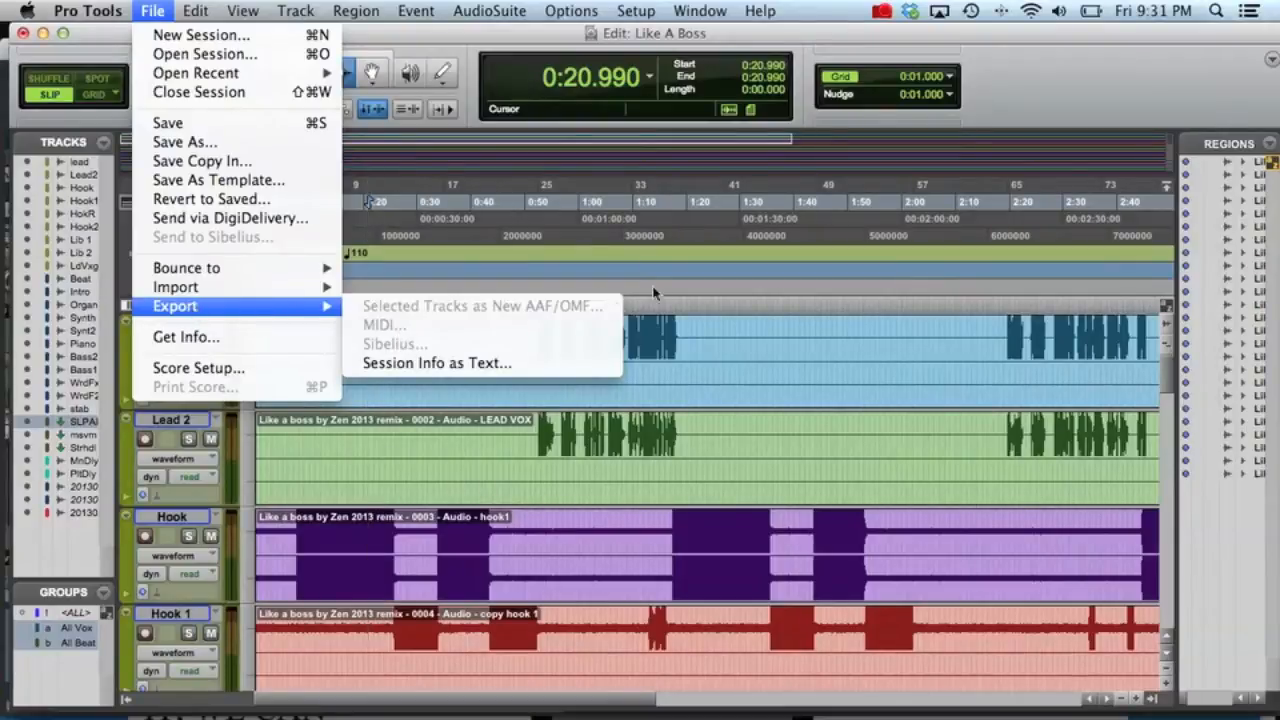
{"action": "mouse_move", "coordinate": [457, 333]}
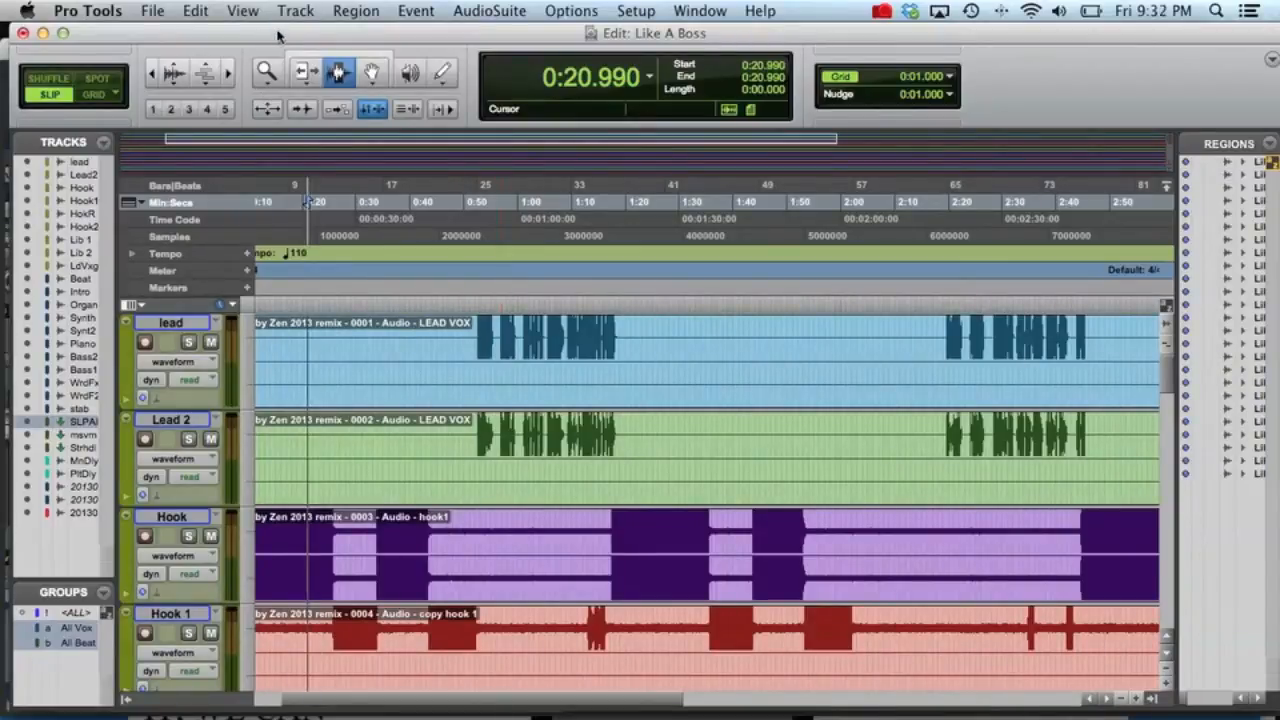
Step: Start File > Save Copy In for Like A Boss, keeping session format at Latest
{"action": "left_click", "coordinate": [152, 11]}
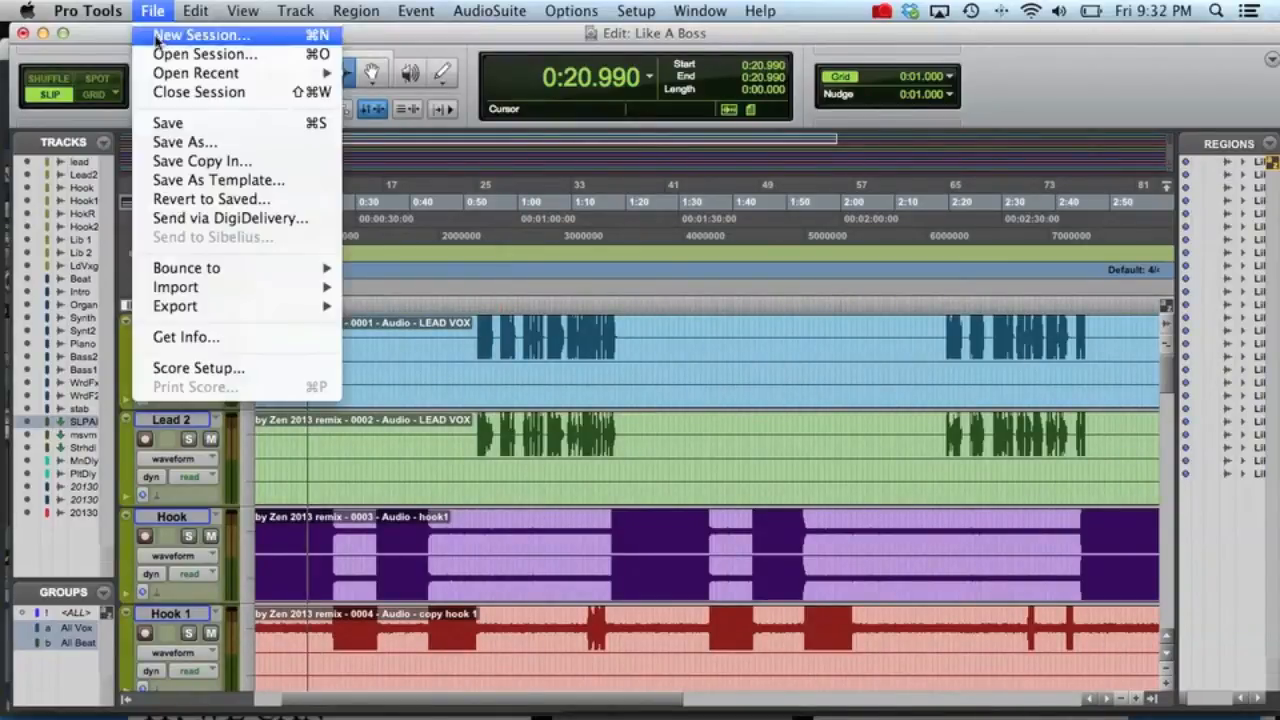
{"action": "left_click", "coordinate": [201, 161]}
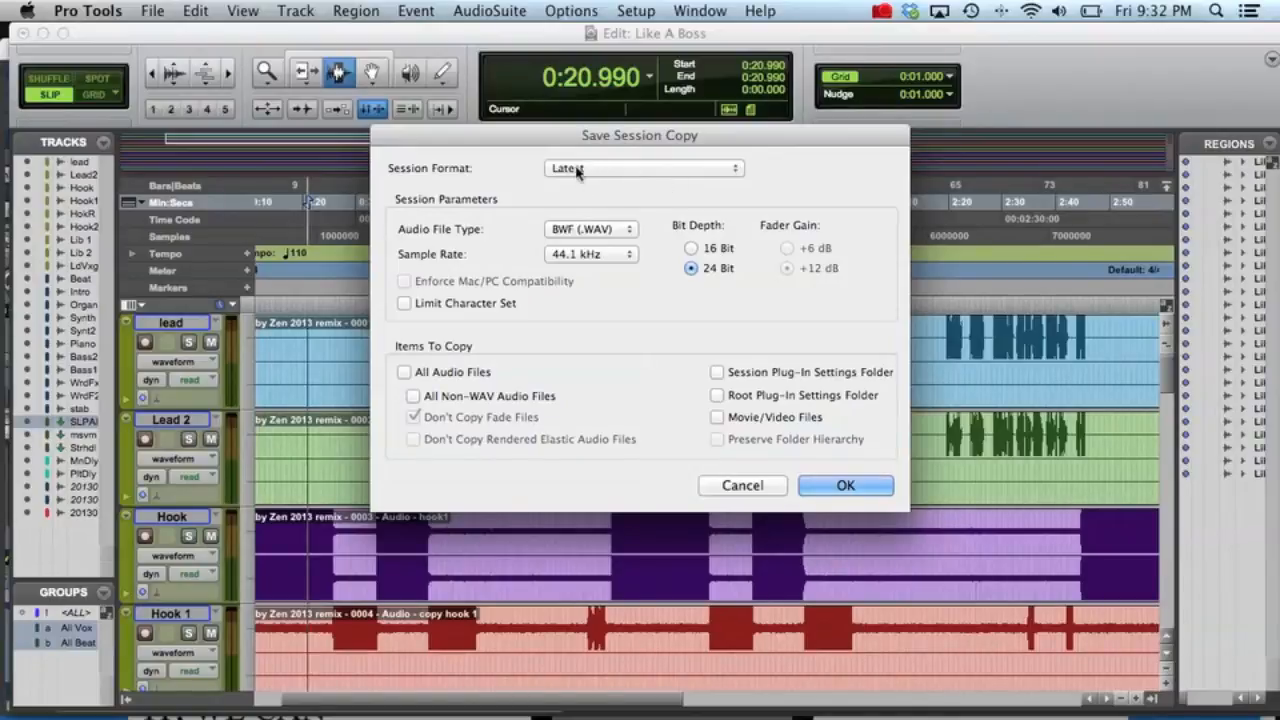
{"action": "left_click", "coordinate": [643, 168]}
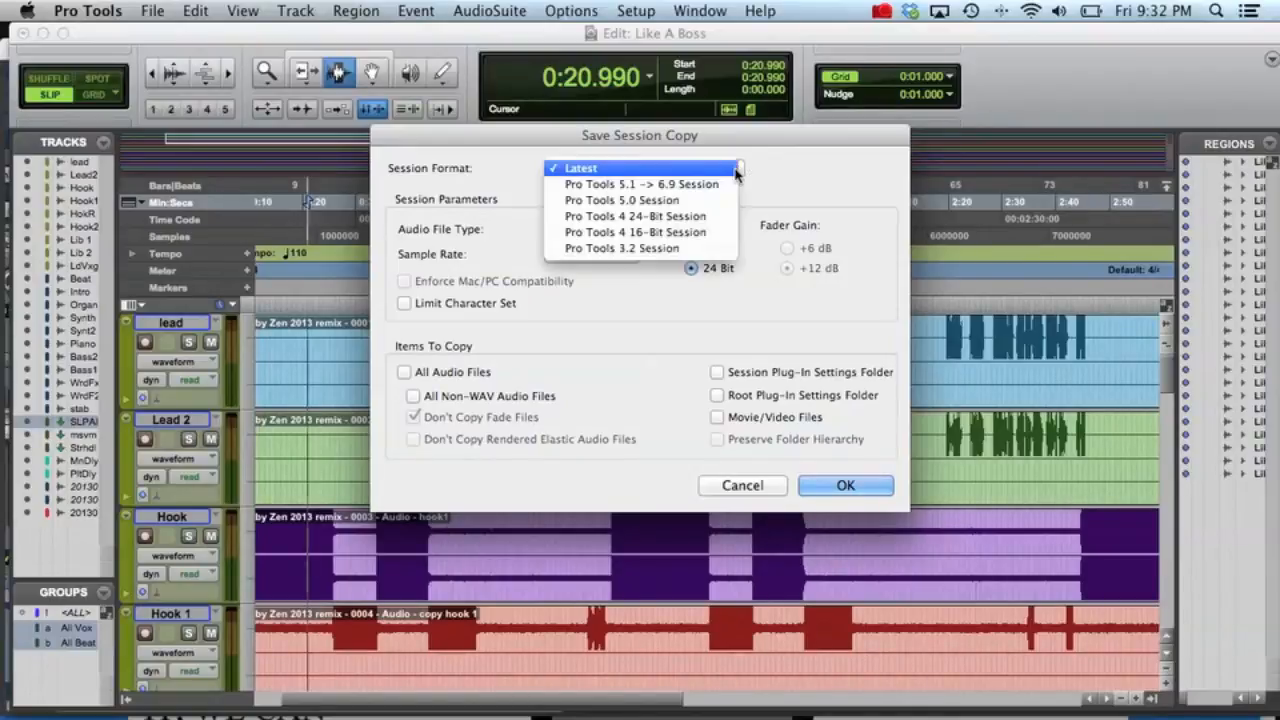
{"action": "mouse_move", "coordinate": [621, 200]}
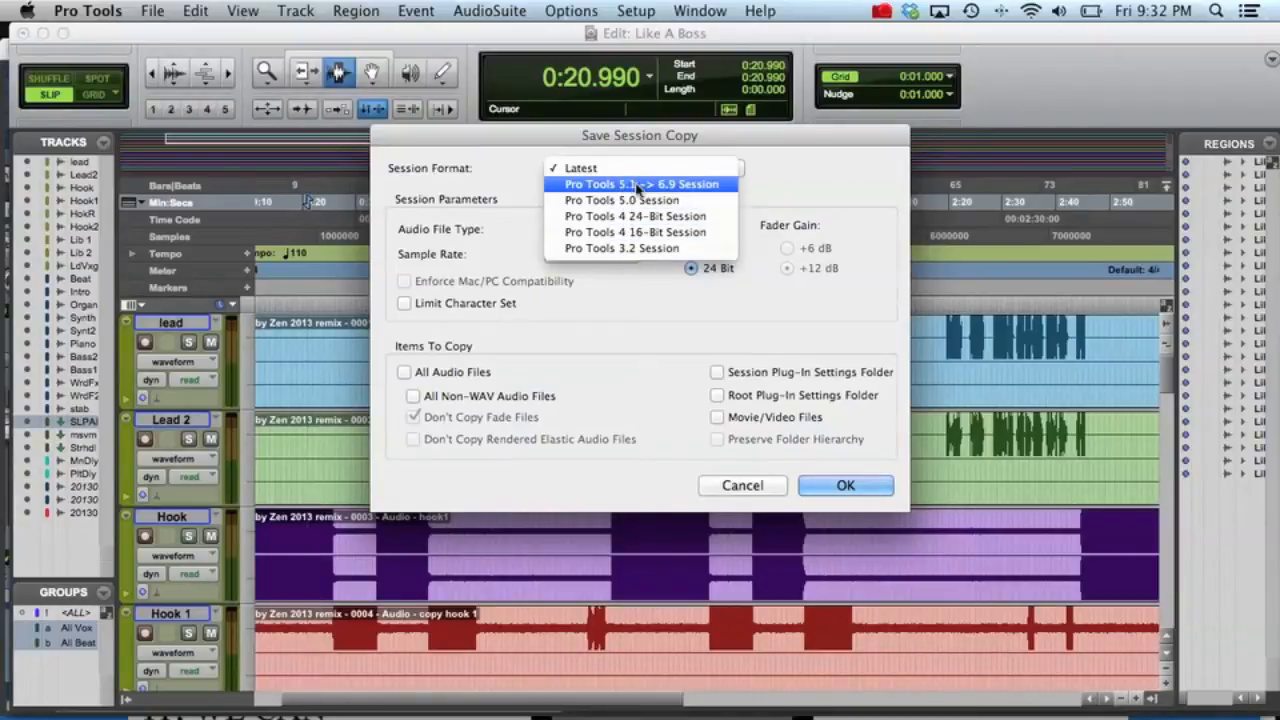
{"action": "left_click", "coordinate": [580, 167]}
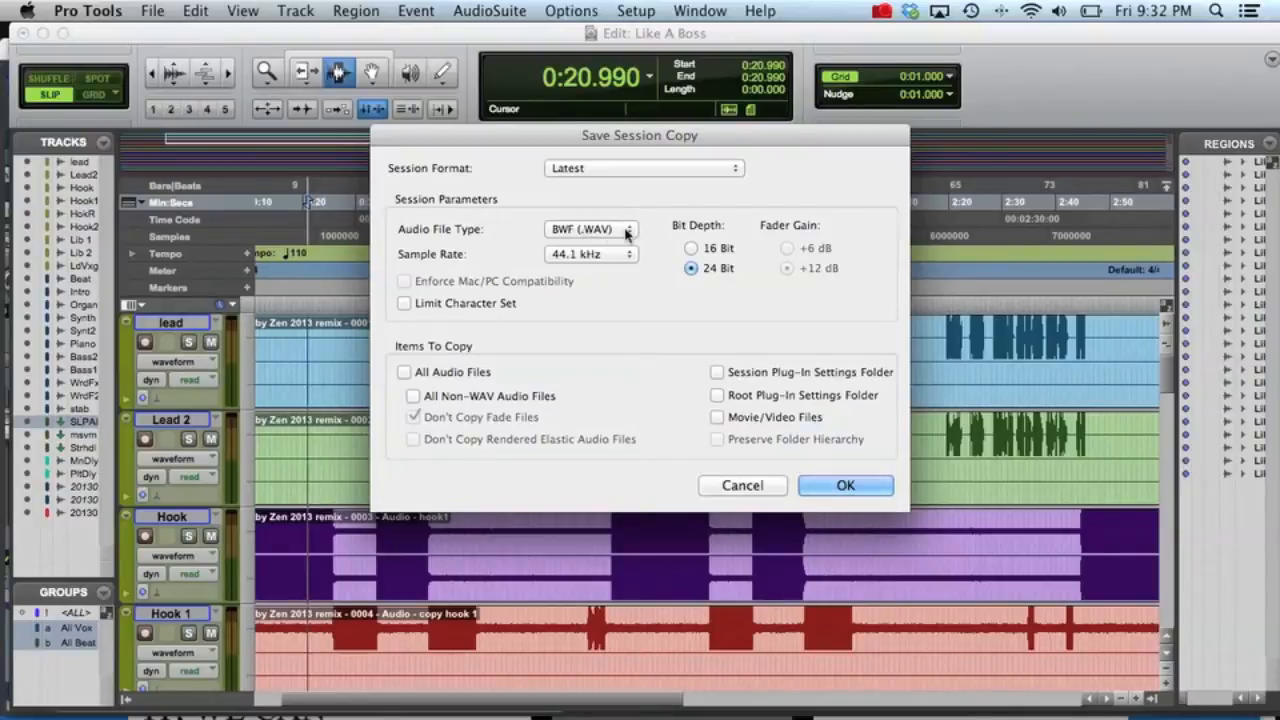
{"action": "left_click", "coordinate": [590, 229]}
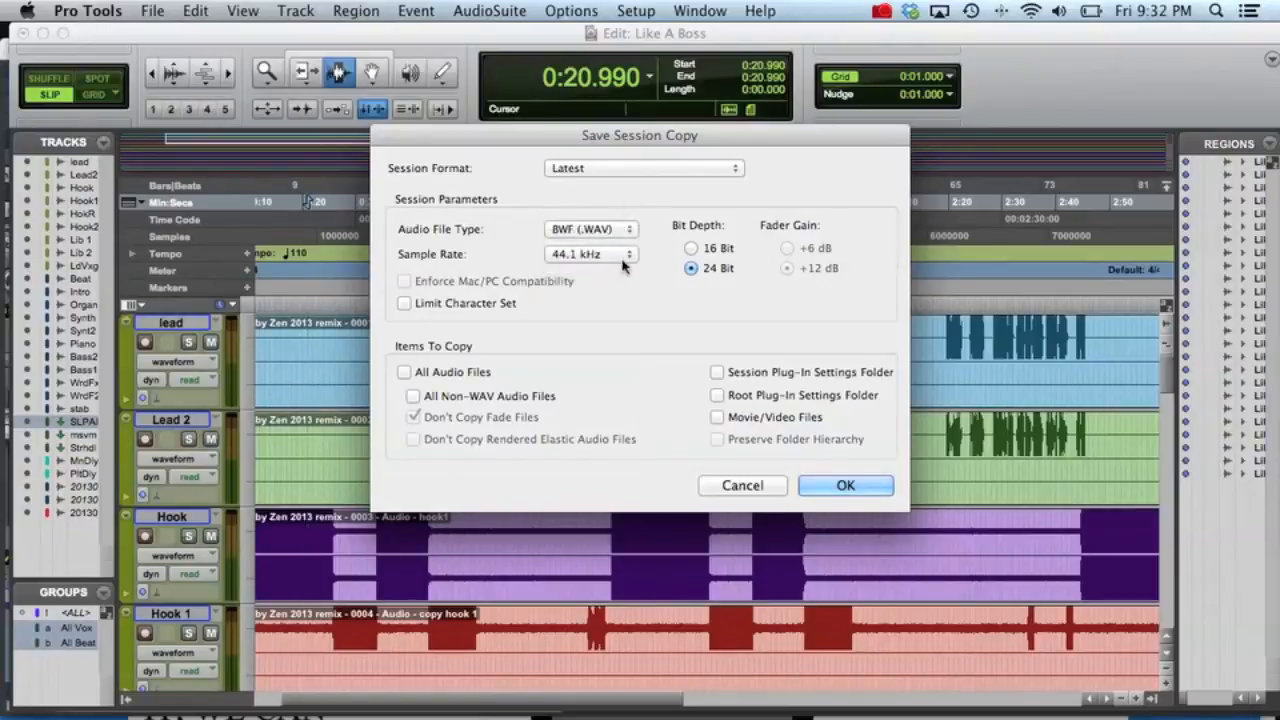
{"action": "left_click", "coordinate": [590, 254]}
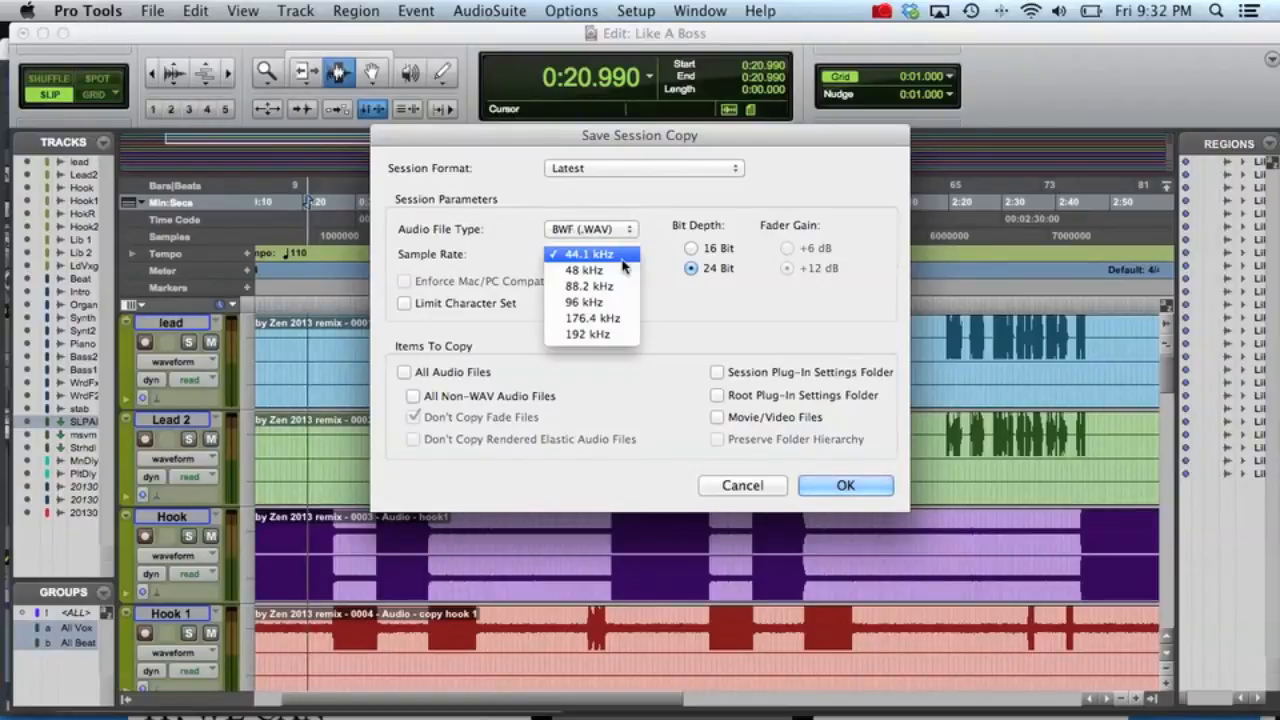
{"action": "left_click", "coordinate": [590, 253]}
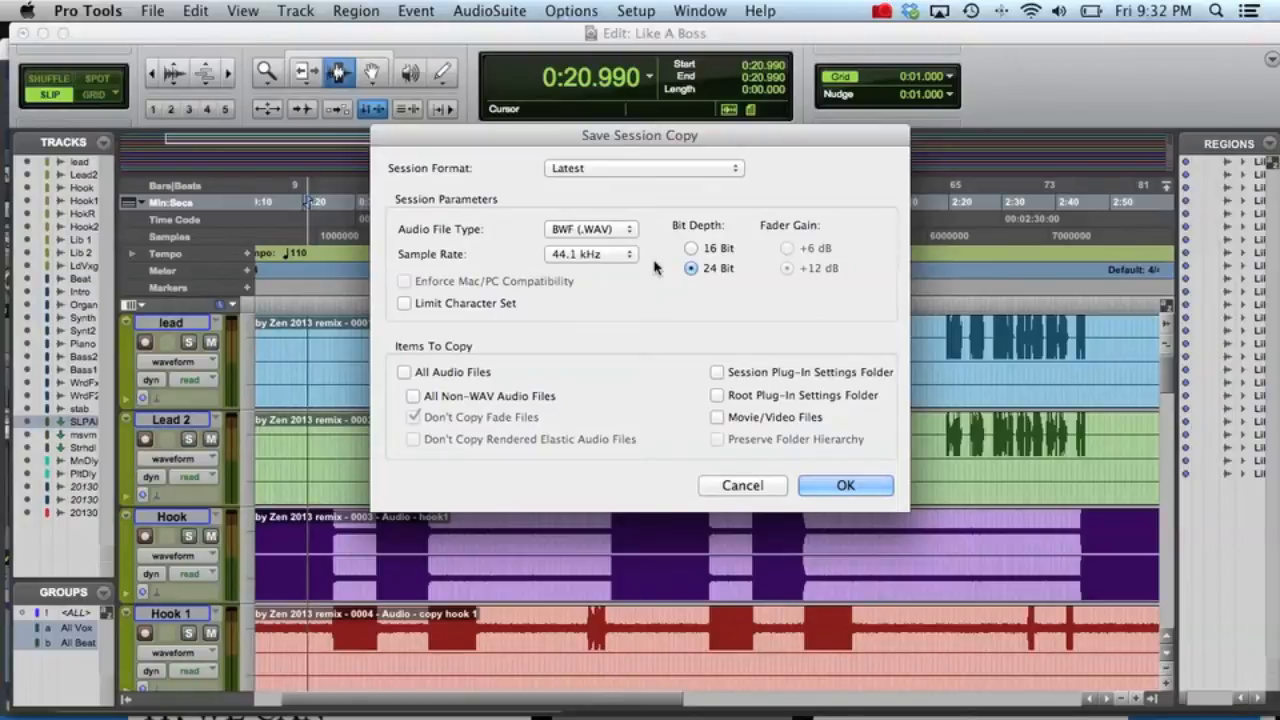
{"action": "left_click", "coordinate": [591, 253]}
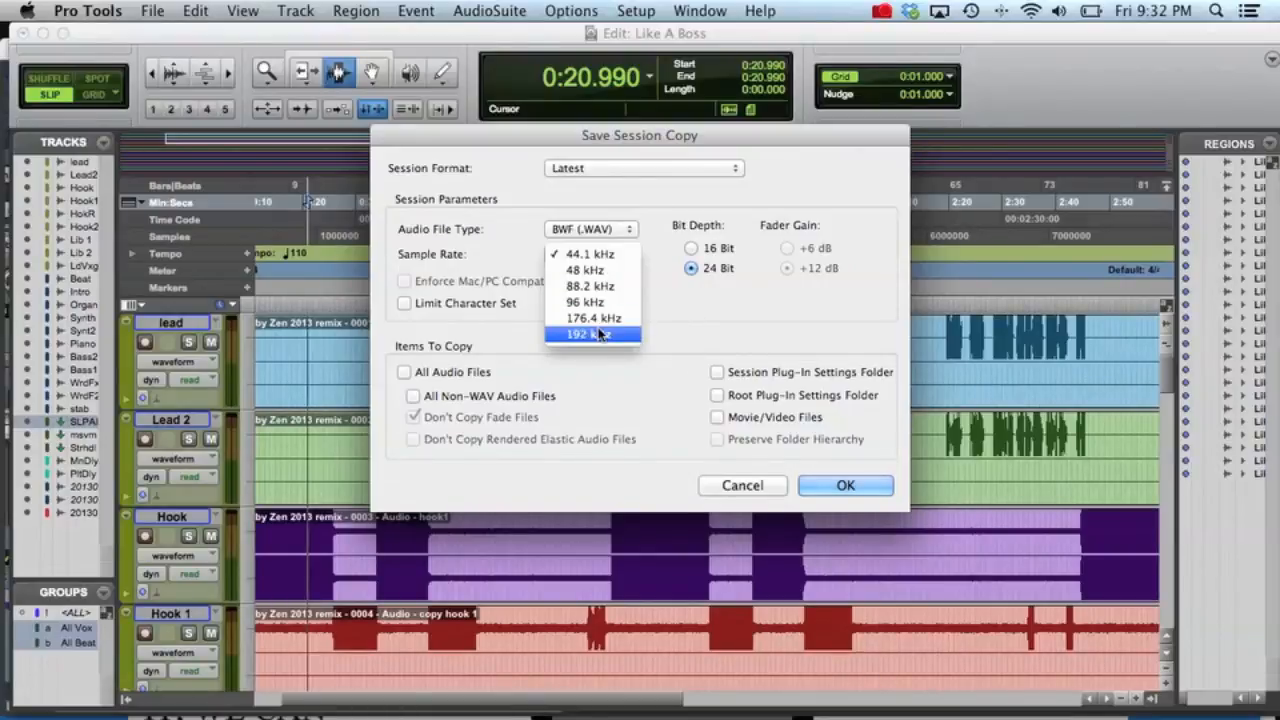
{"action": "left_click", "coordinate": [588, 253]}
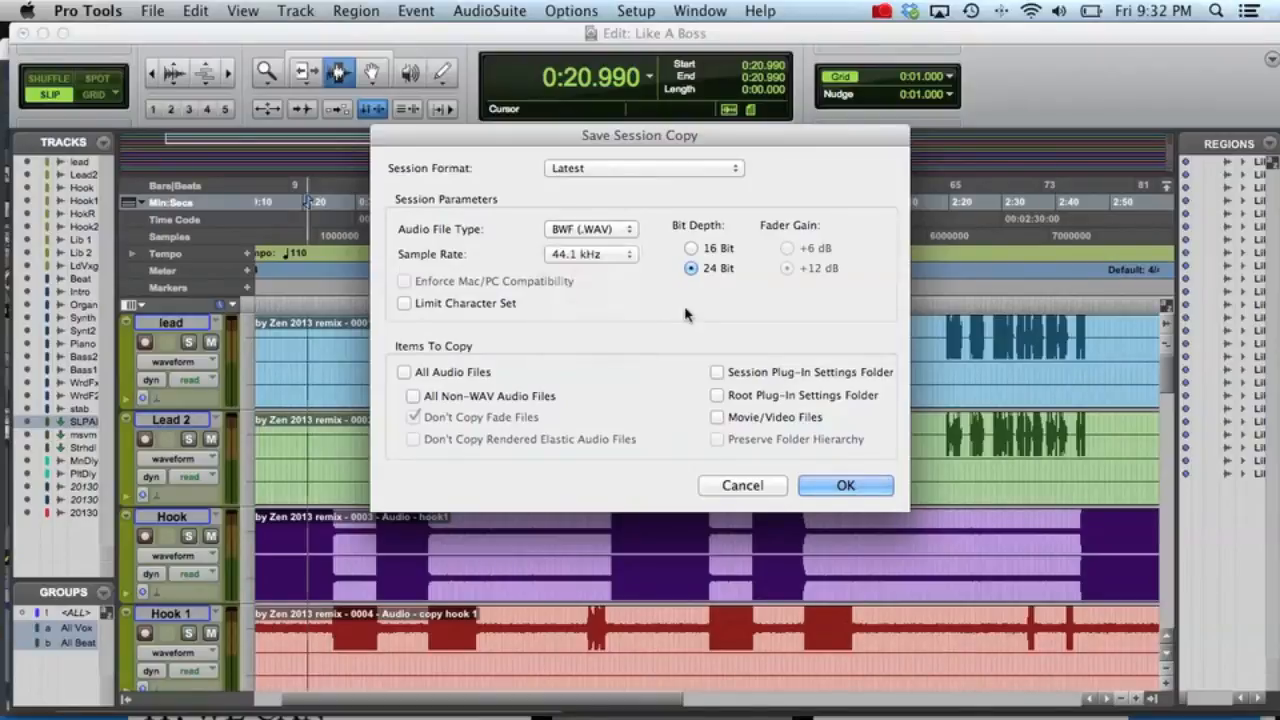
{"action": "left_click", "coordinate": [590, 253]}
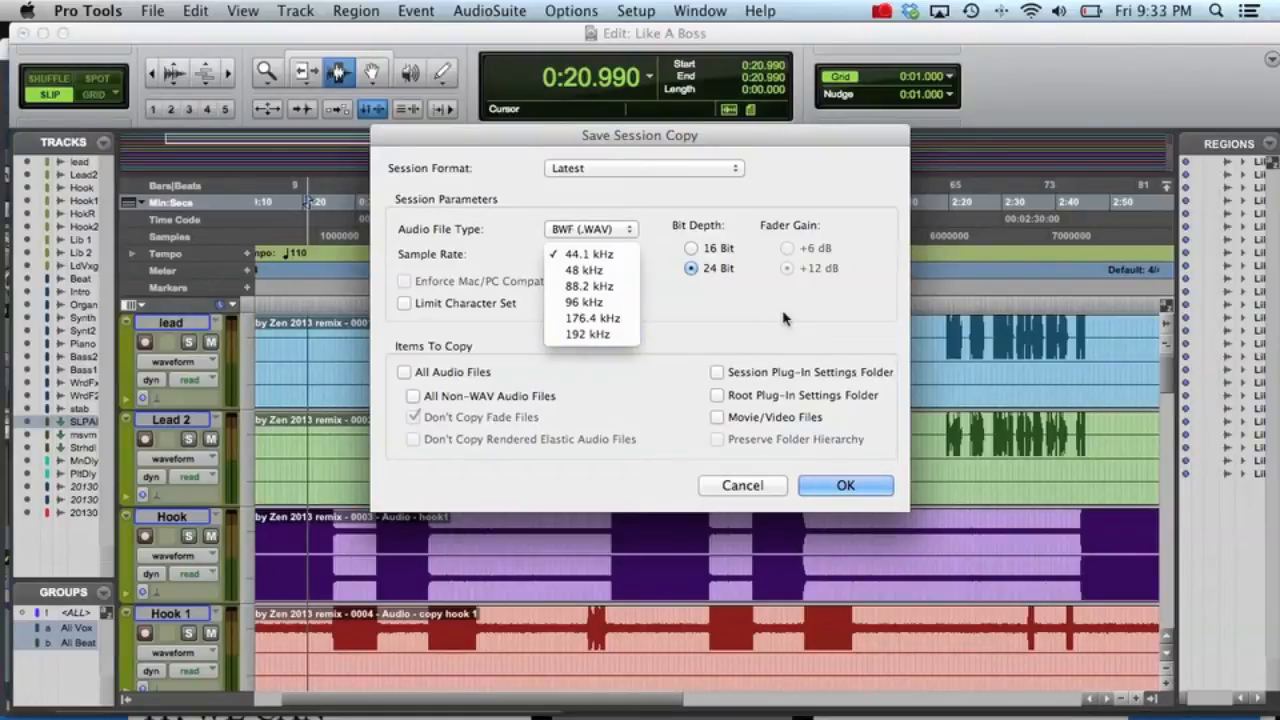
{"action": "left_click", "coordinate": [588, 253]}
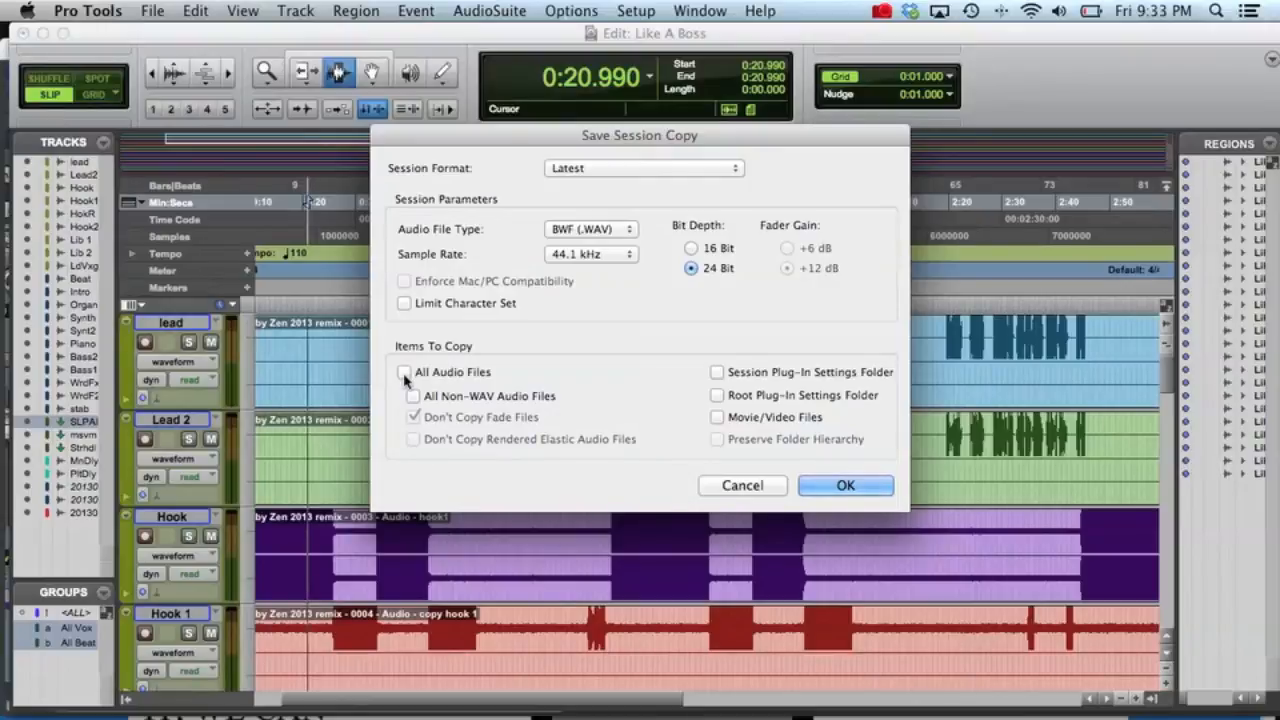
Step: Include All Audio Files in the session copy
{"action": "left_click", "coordinate": [405, 372]}
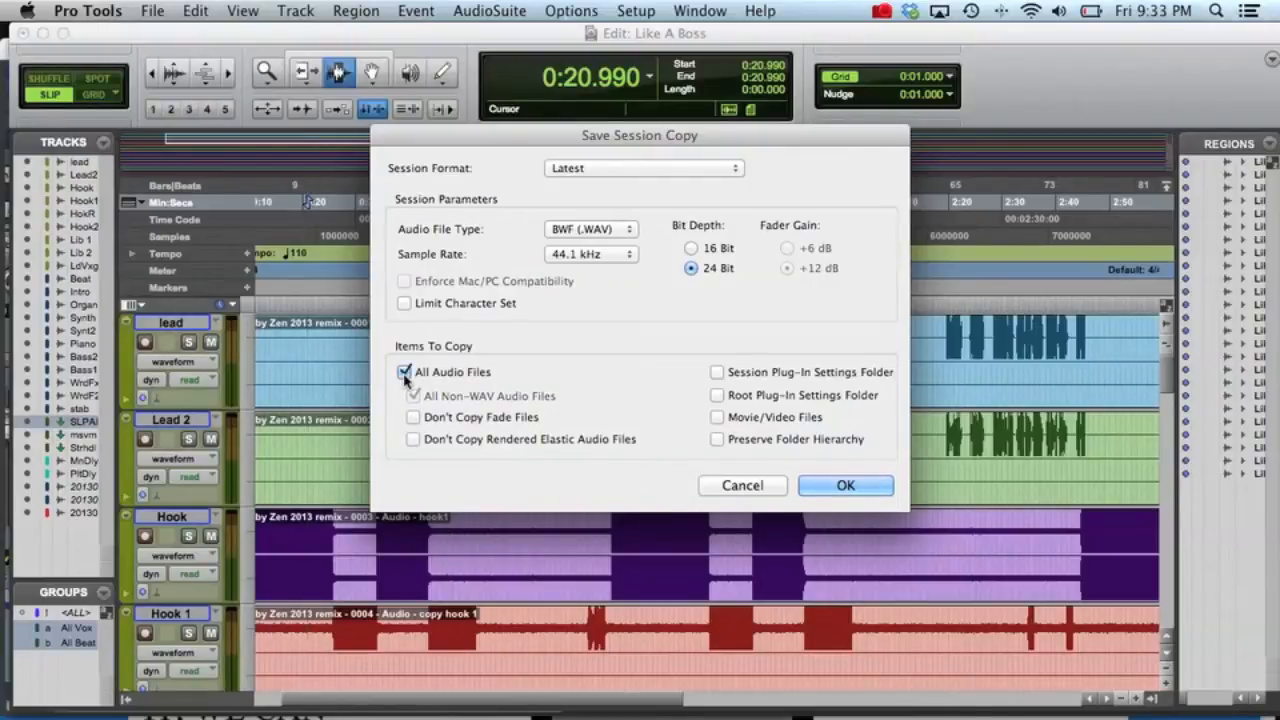
{"action": "mouse_move", "coordinate": [845, 485]}
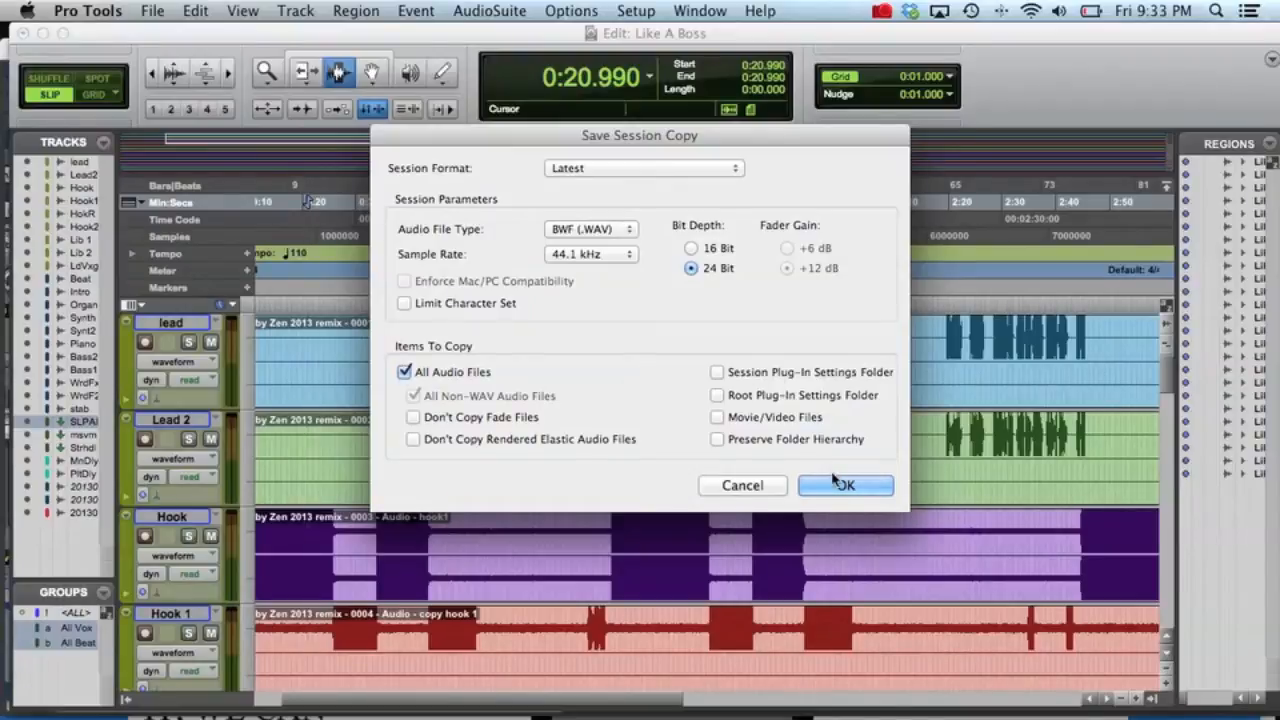
{"action": "mouse_move", "coordinate": [825, 478]}
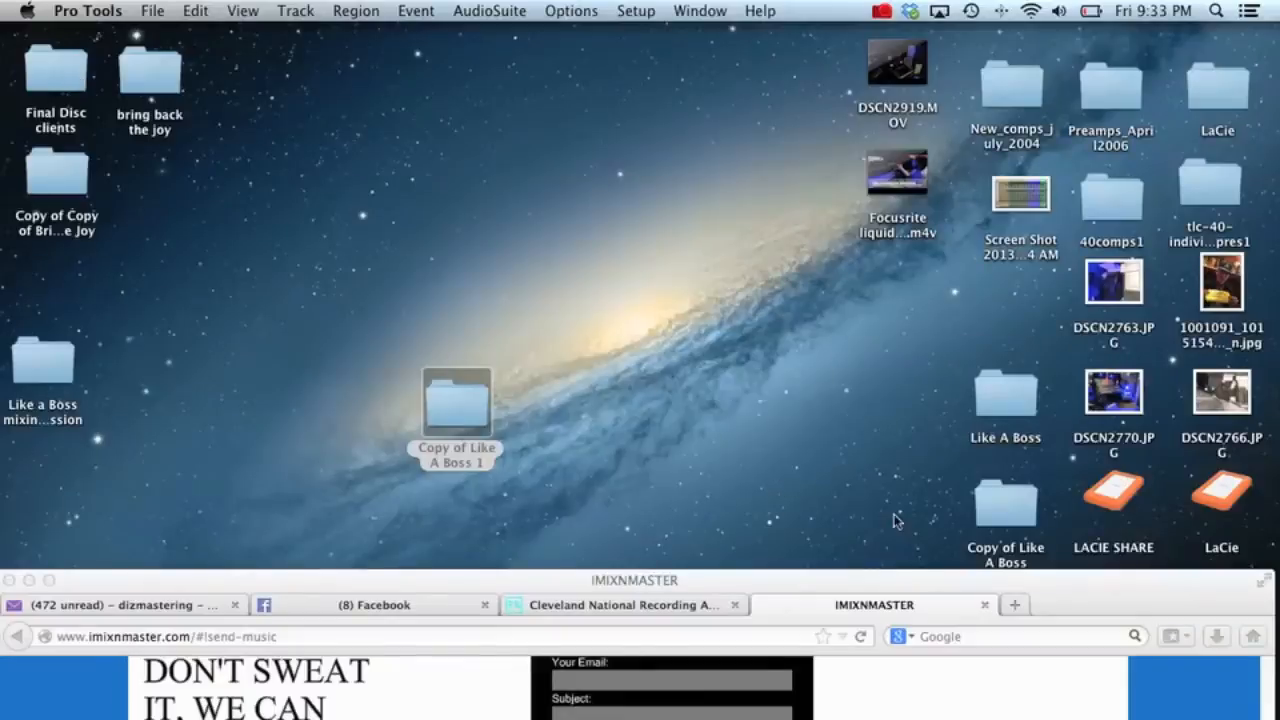
Step: Place the zip beside the Copy of Like A Boss 1 folder and check its contents
{"action": "left_click_drag", "start_coordinate": [456, 410], "coordinate": [515, 320]}
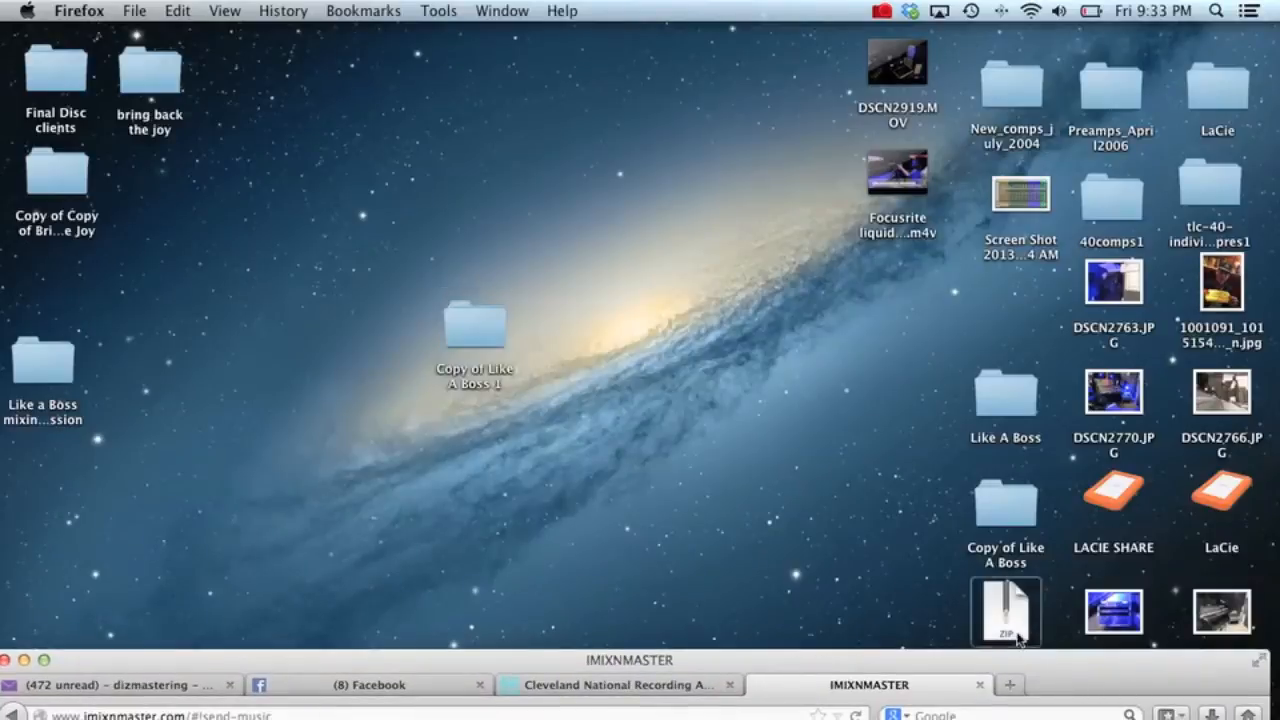
{"action": "left_click_drag", "start_coordinate": [1005, 610], "coordinate": [478, 445]}
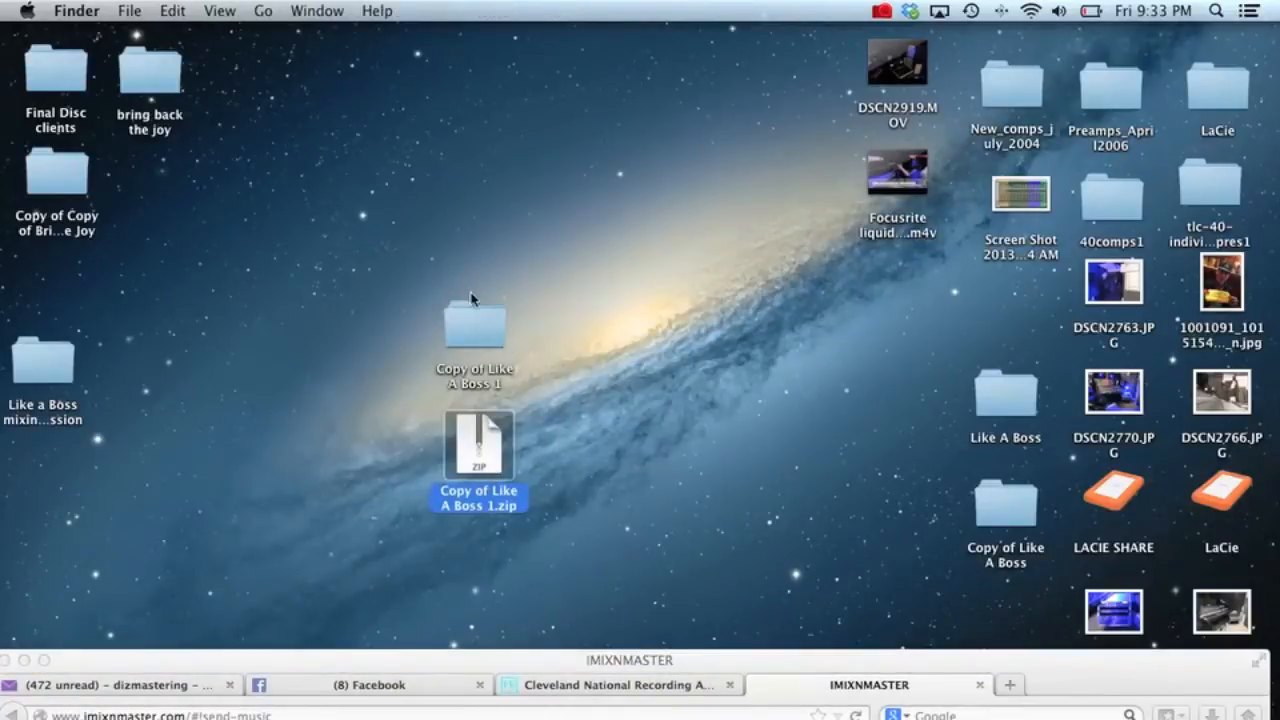
{"action": "mouse_move", "coordinate": [490, 394]}
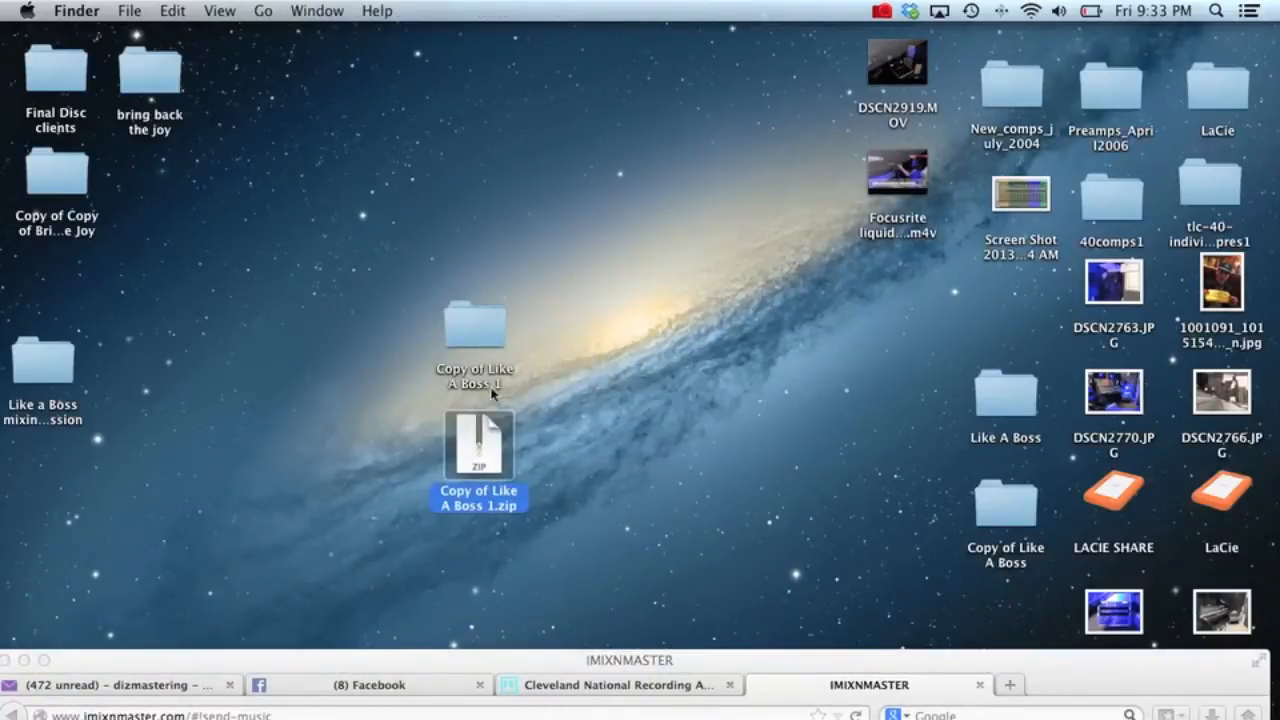
{"action": "double_click", "coordinate": [474, 325]}
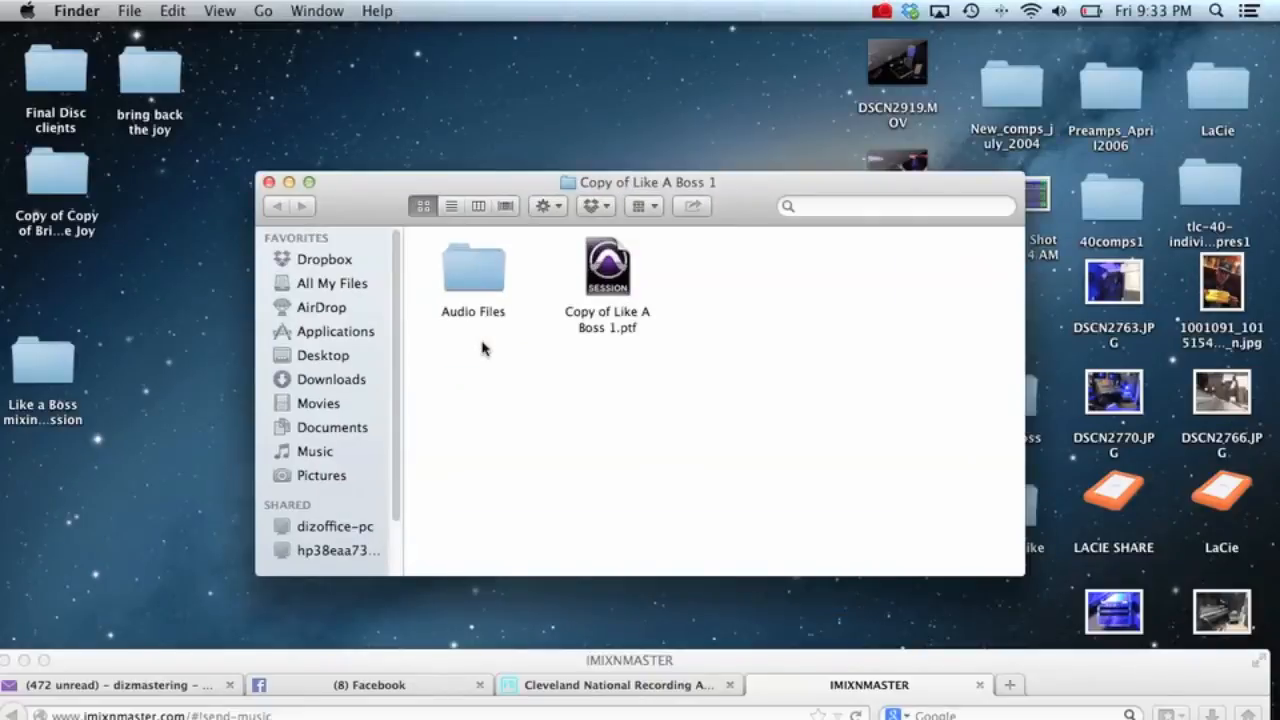
{"action": "mouse_move", "coordinate": [265, 188]}
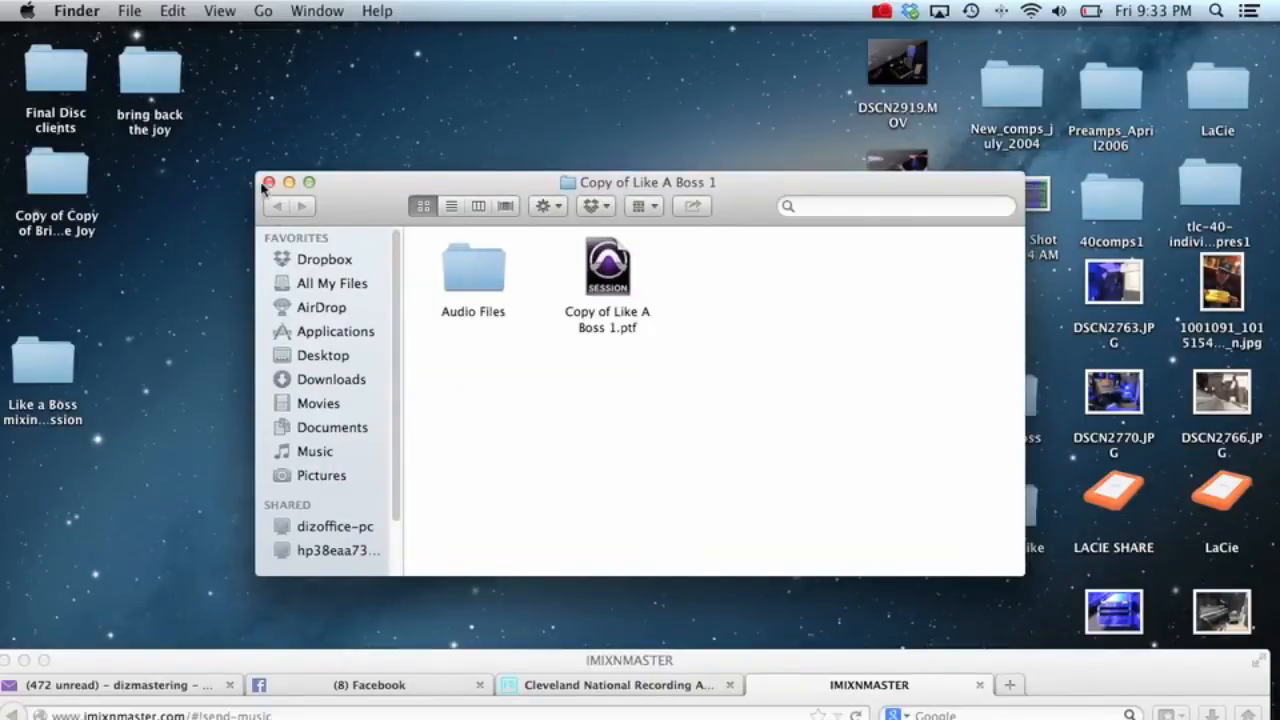
{"action": "left_click", "coordinate": [269, 182]}
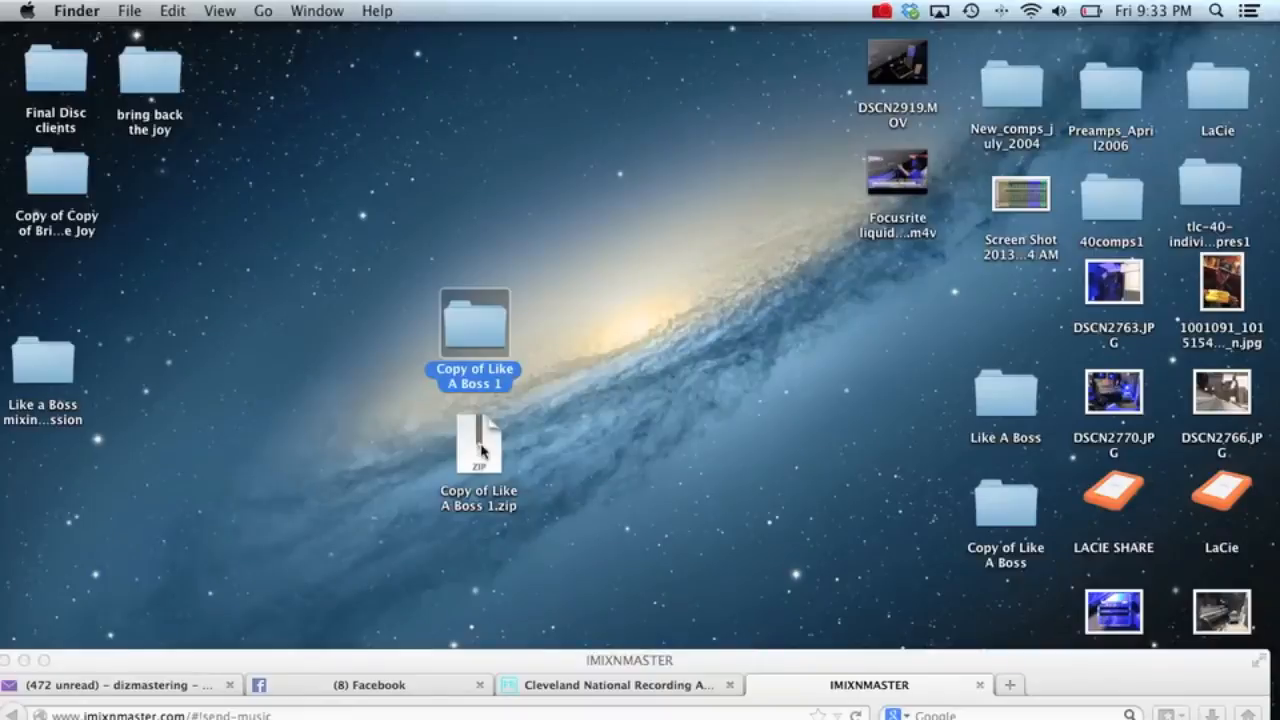
{"action": "right_click", "coordinate": [474, 325]}
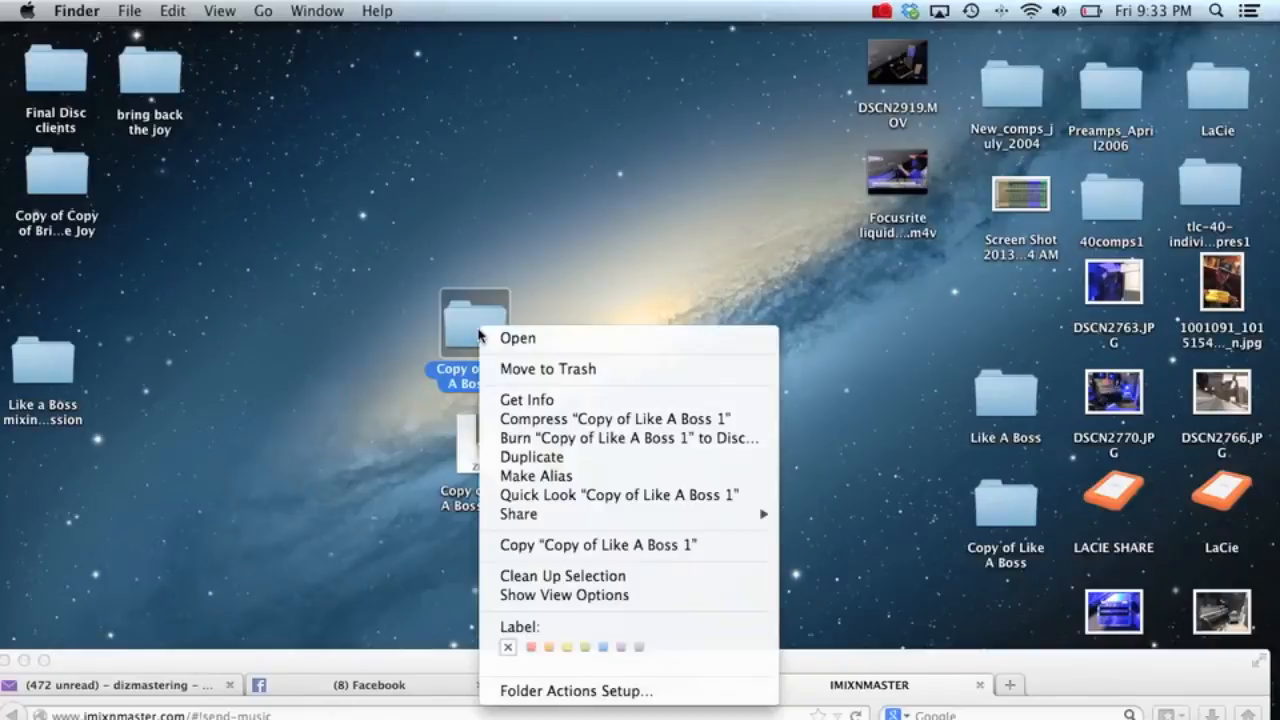
{"action": "mouse_move", "coordinate": [614, 418]}
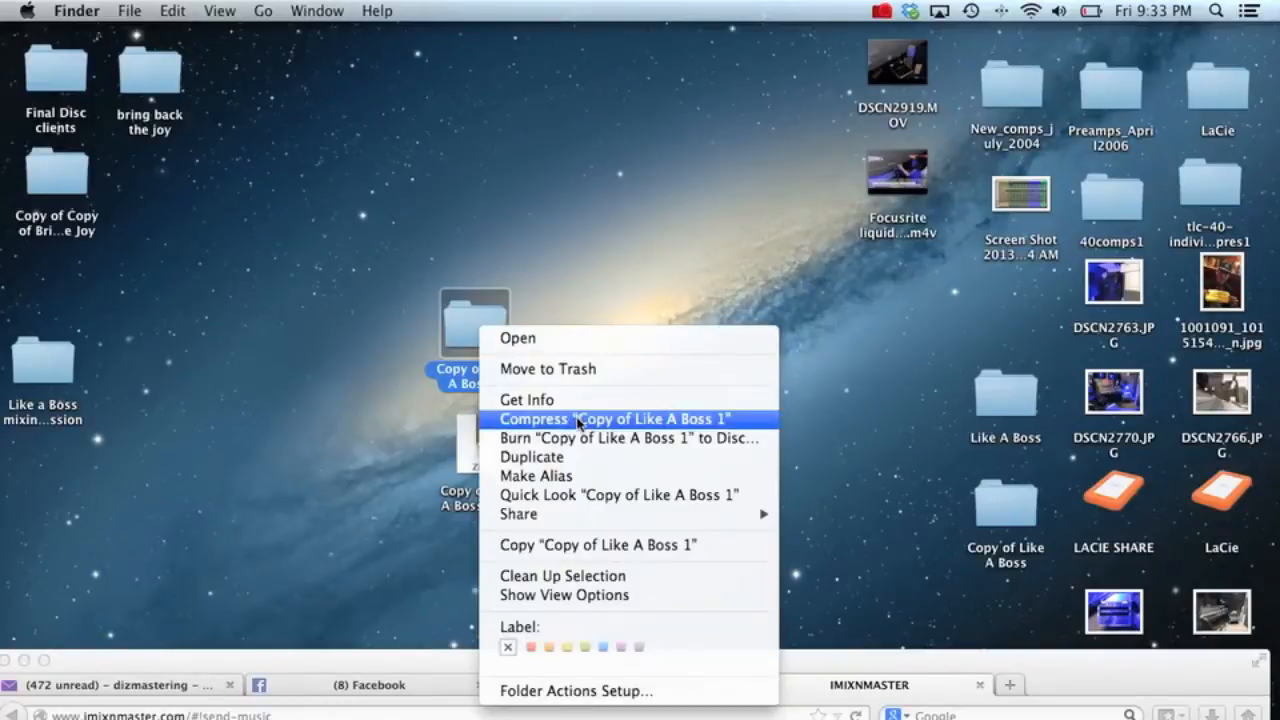
{"action": "mouse_move", "coordinate": [365, 488]}
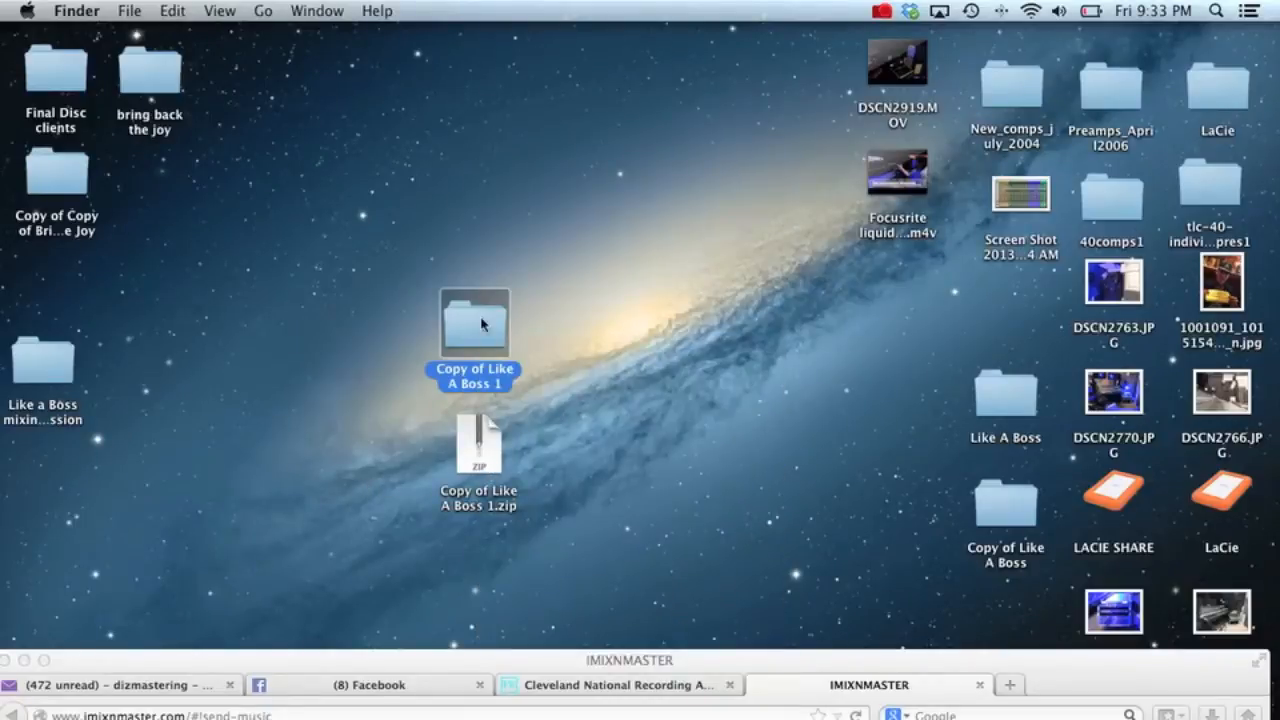
{"action": "mouse_move", "coordinate": [520, 323]}
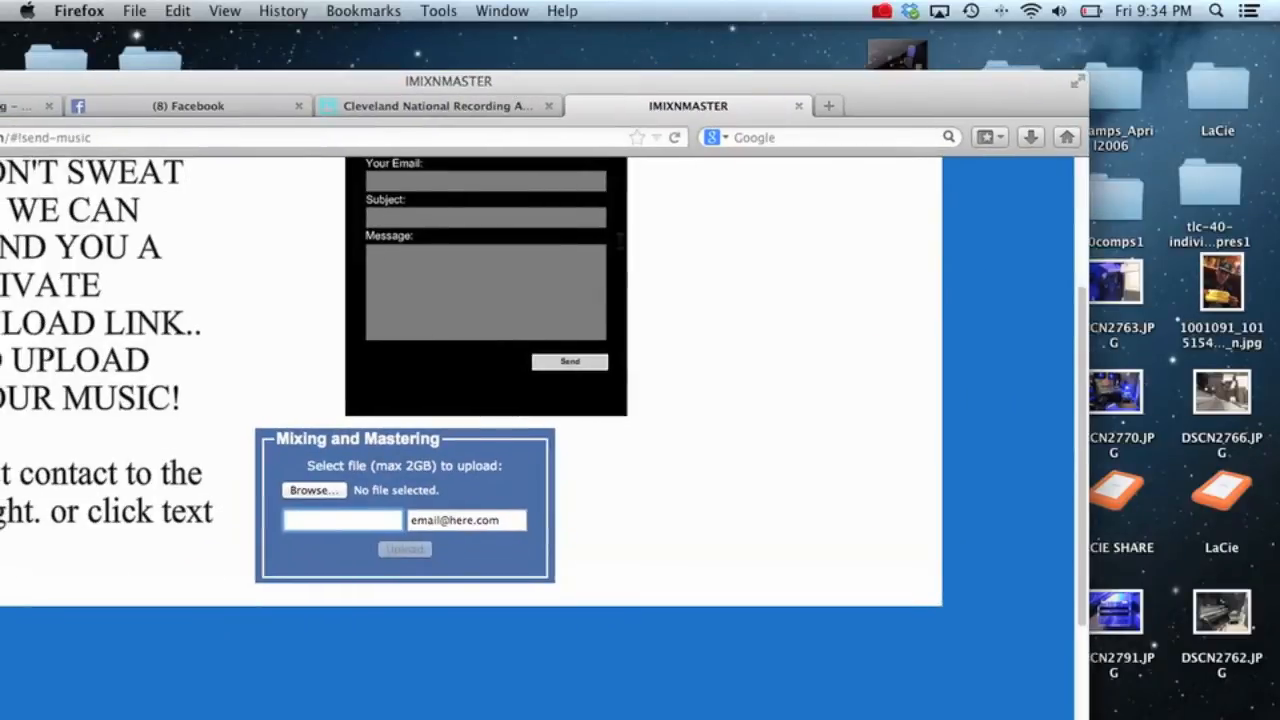
Step: Choose Copy of Like A Boss 1.zip in the Mixing and Mastering uploader
{"action": "scroll", "scroll_direction": "down", "scroll_amount": 3}
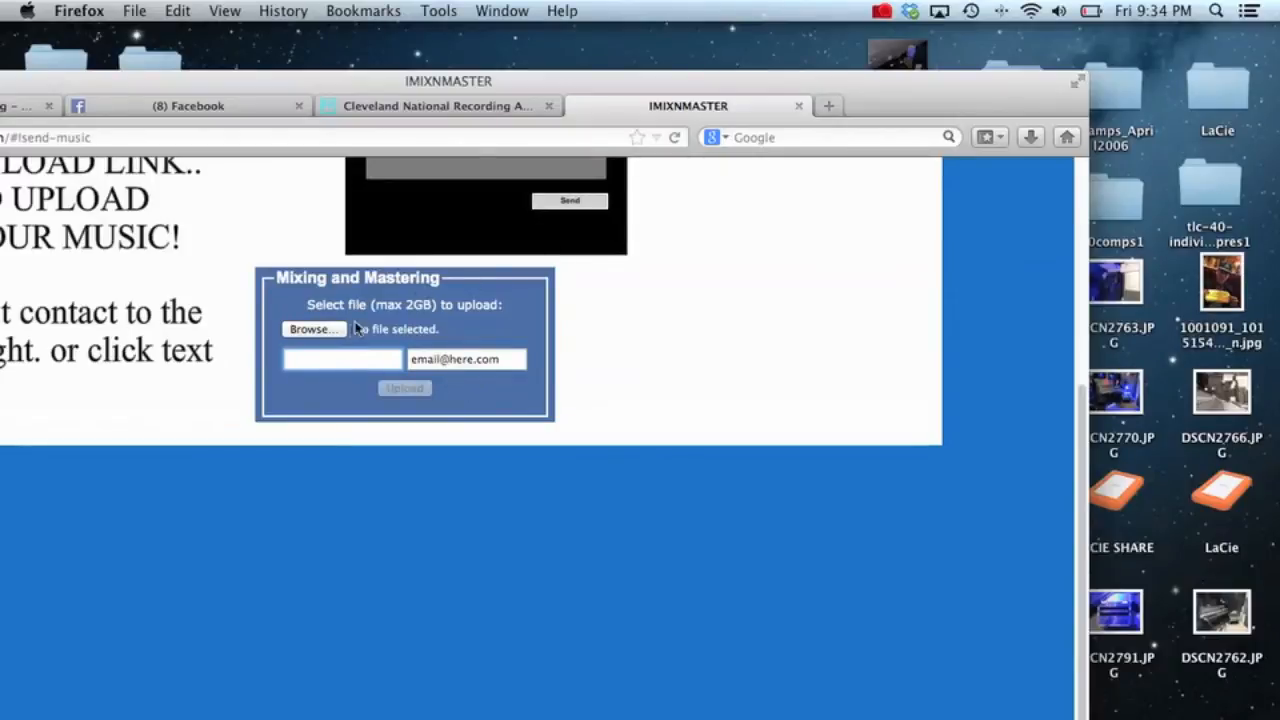
{"action": "left_click", "coordinate": [314, 328]}
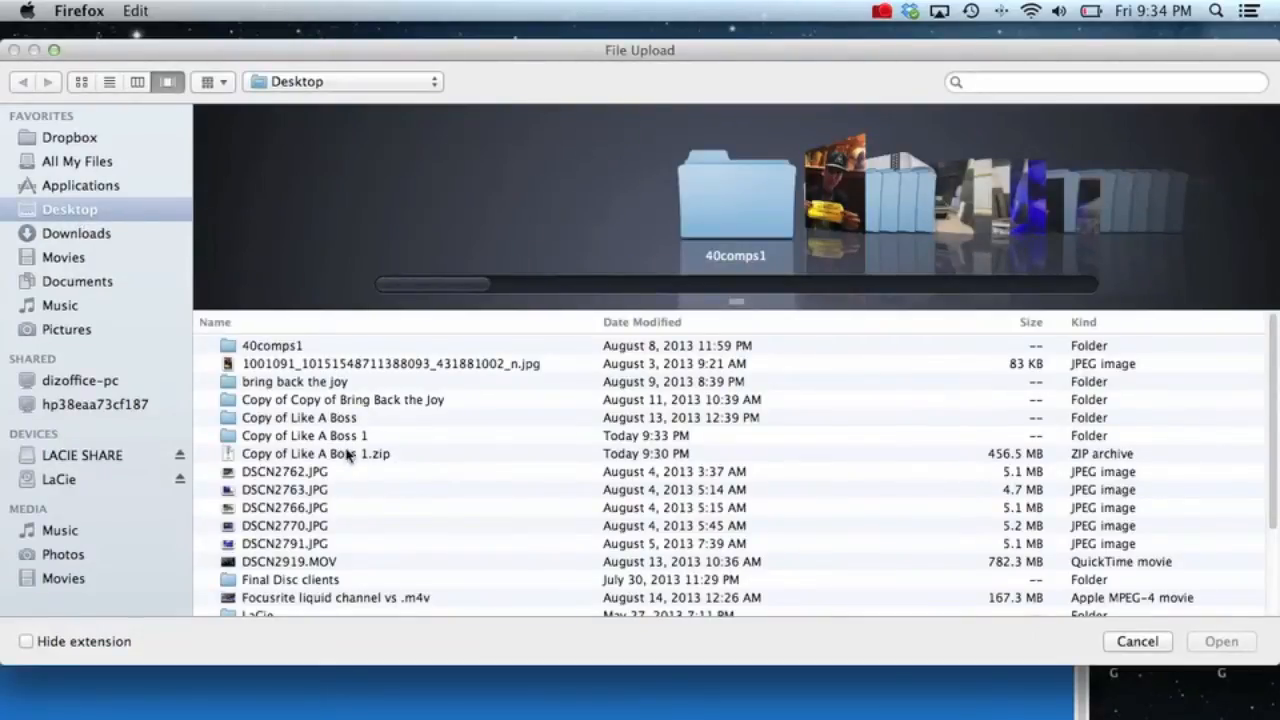
{"action": "left_click", "coordinate": [1220, 641]}
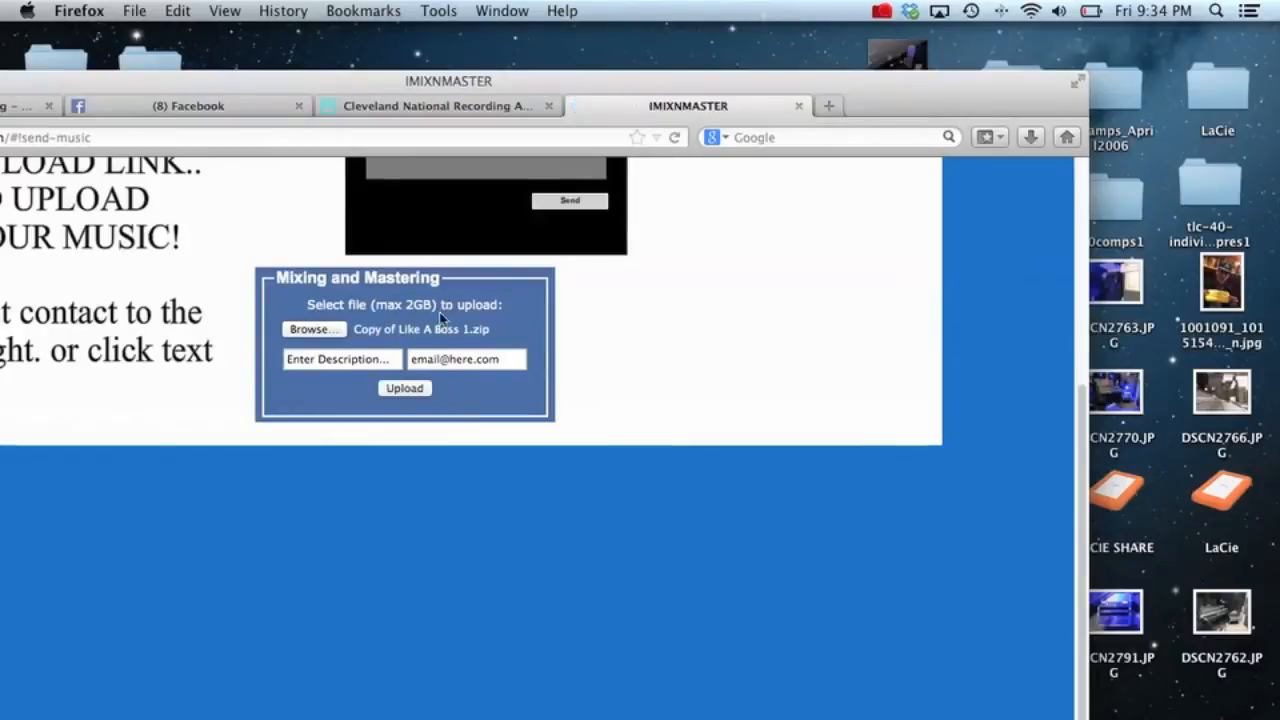
{"action": "mouse_move", "coordinate": [375, 378]}
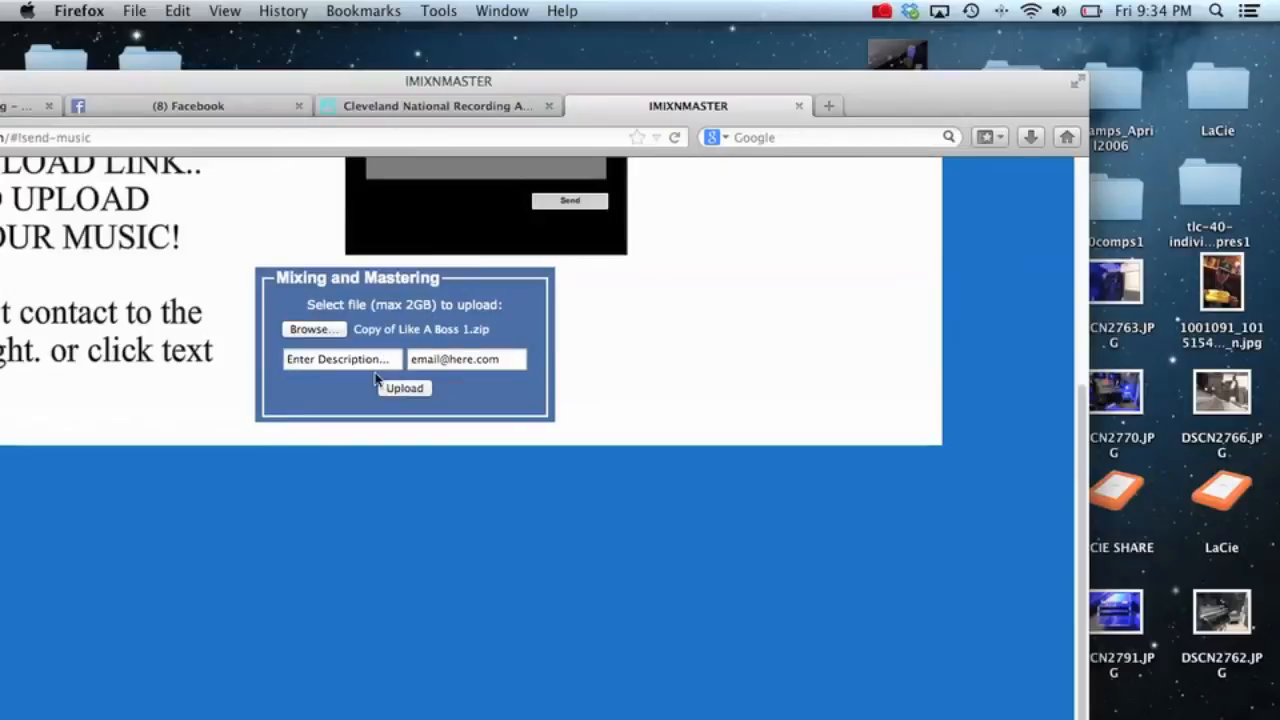
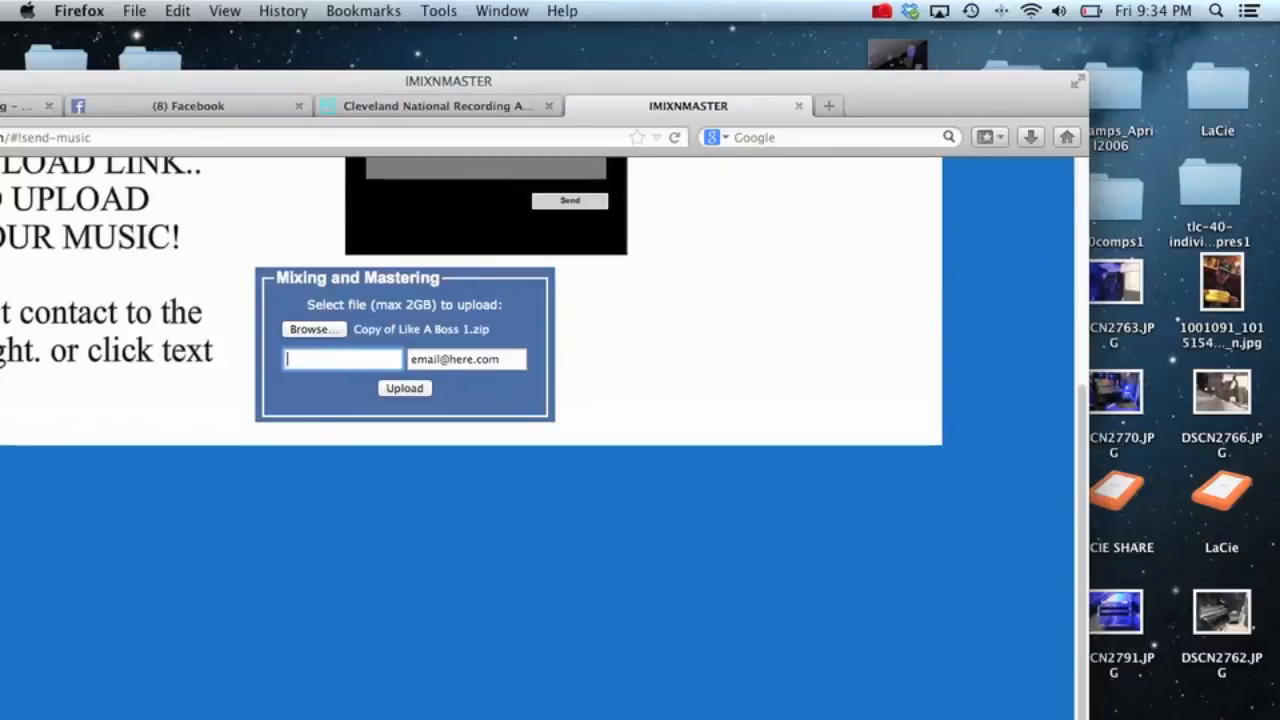
{"action": "type", "text": "hey it"}
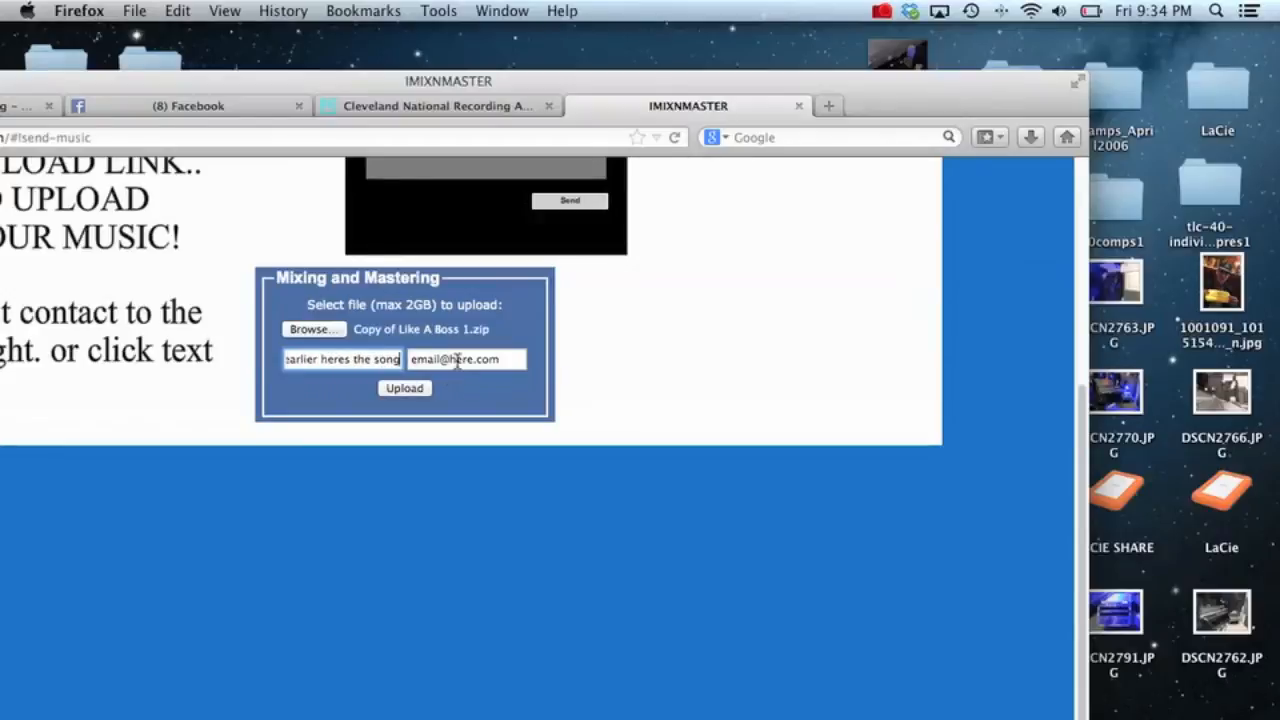
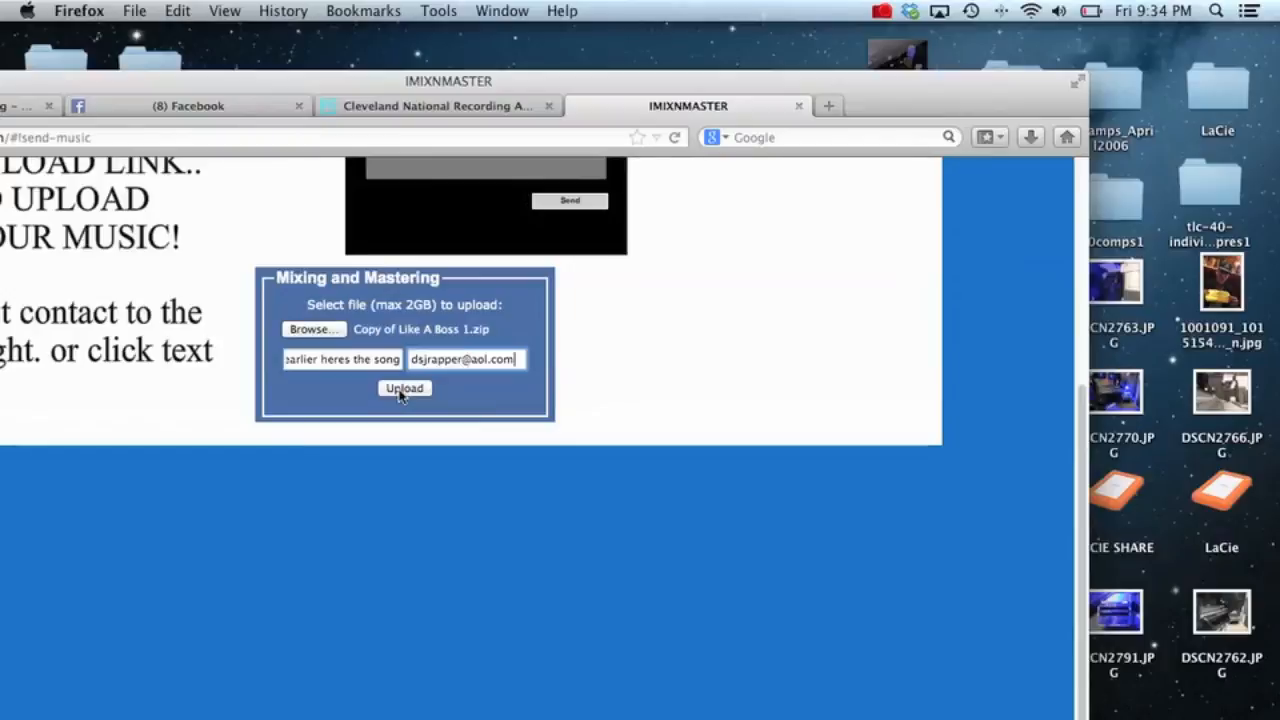
{"action": "mouse_move", "coordinate": [815, 68]}
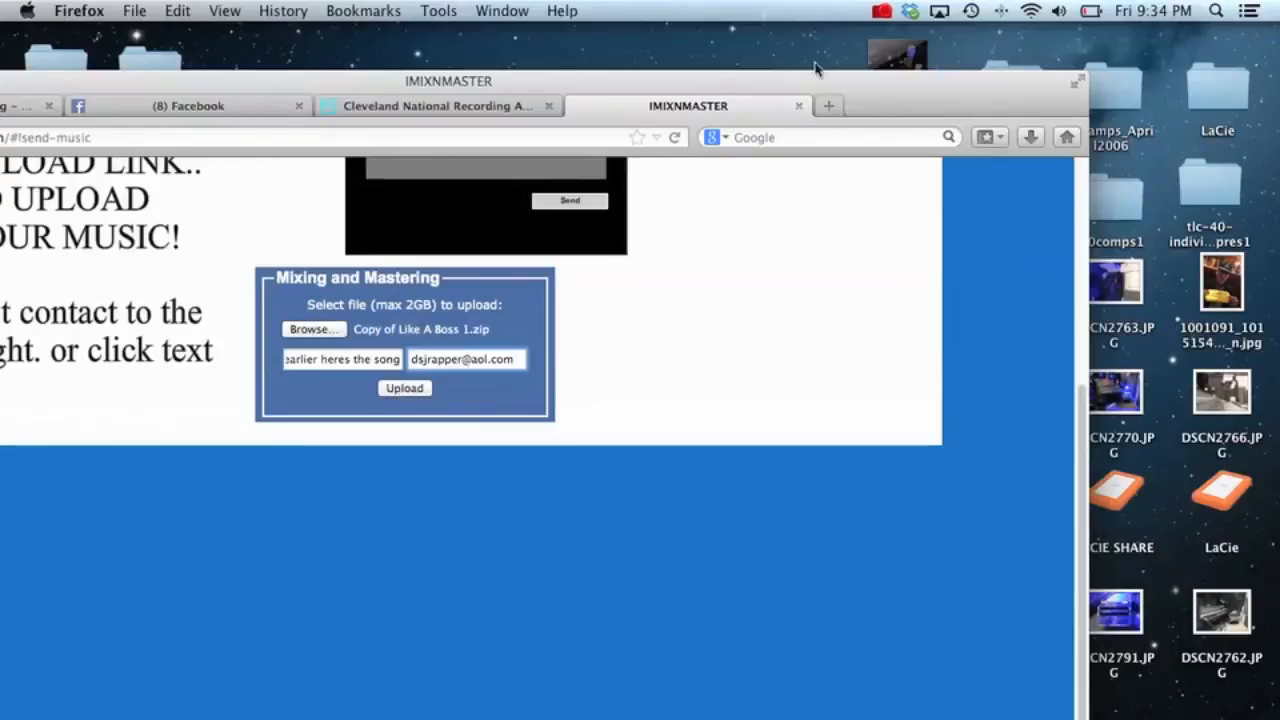
{"action": "mouse_move", "coordinate": [249, 398]}
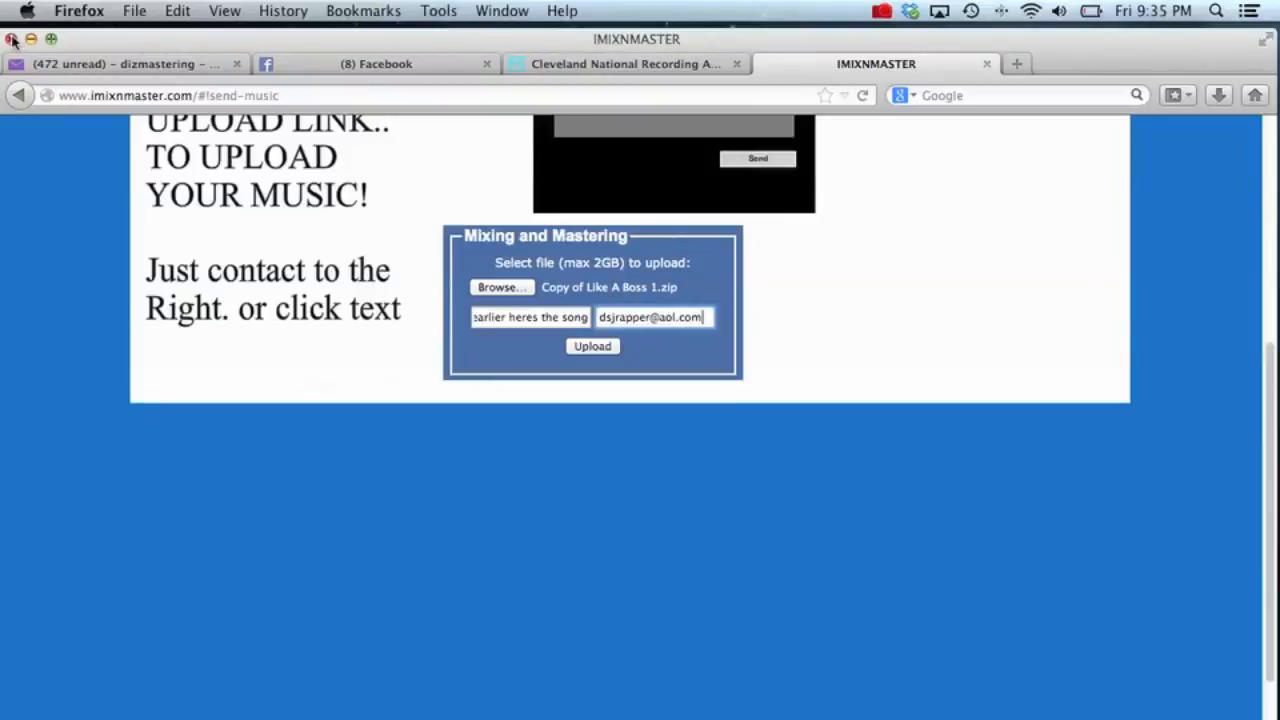
Step: Quit Firefox, confirming closure of all four tabs
{"action": "left_click", "coordinate": [15, 39]}
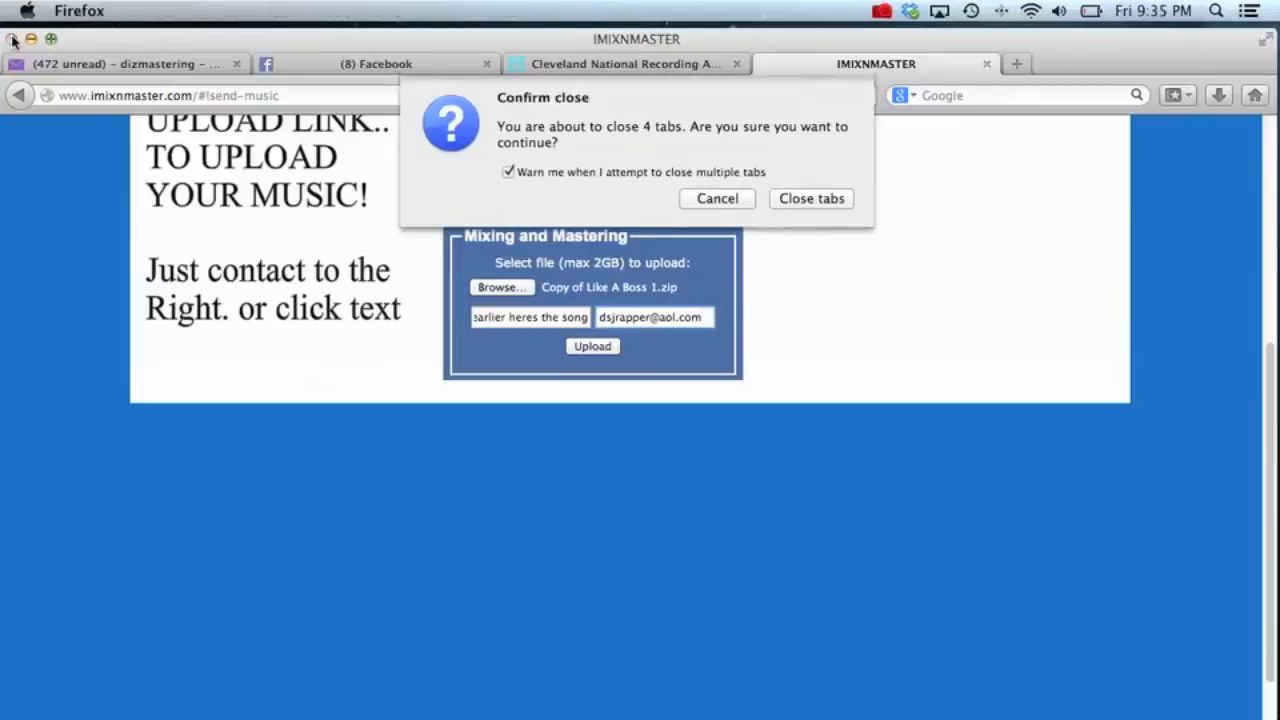
{"action": "left_click", "coordinate": [716, 198]}
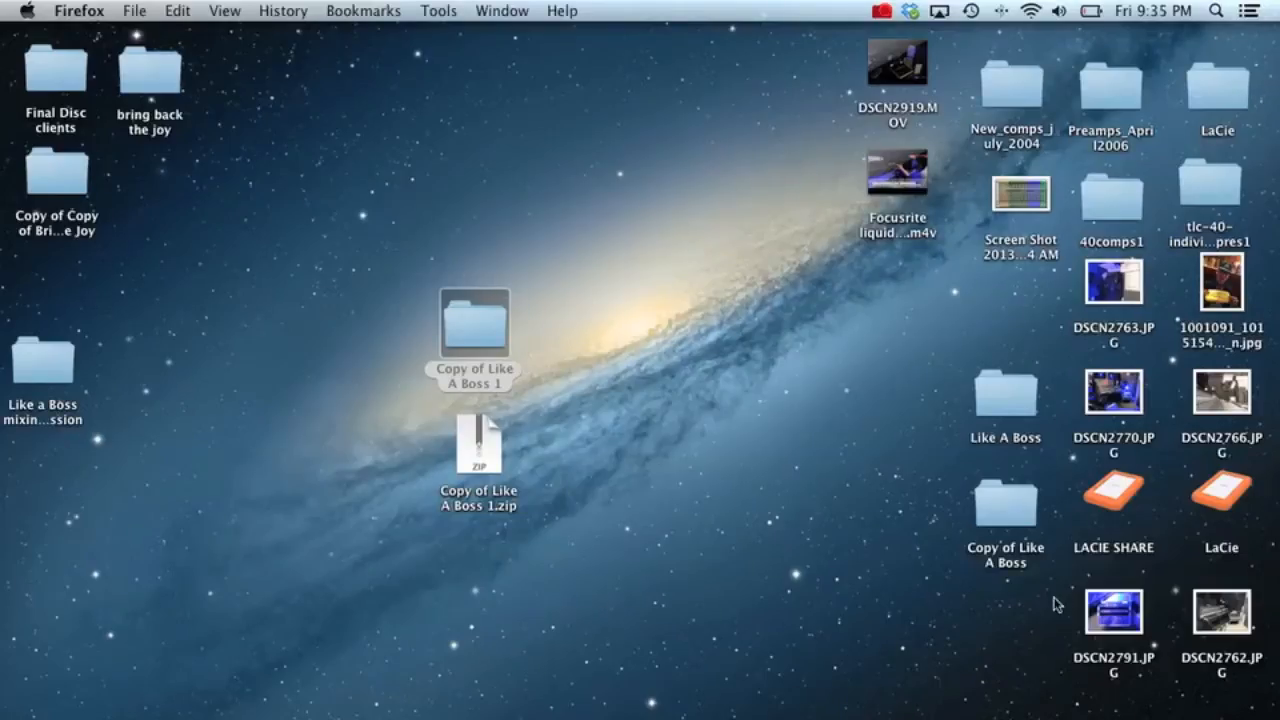
{"action": "left_click", "coordinate": [139, 690]}
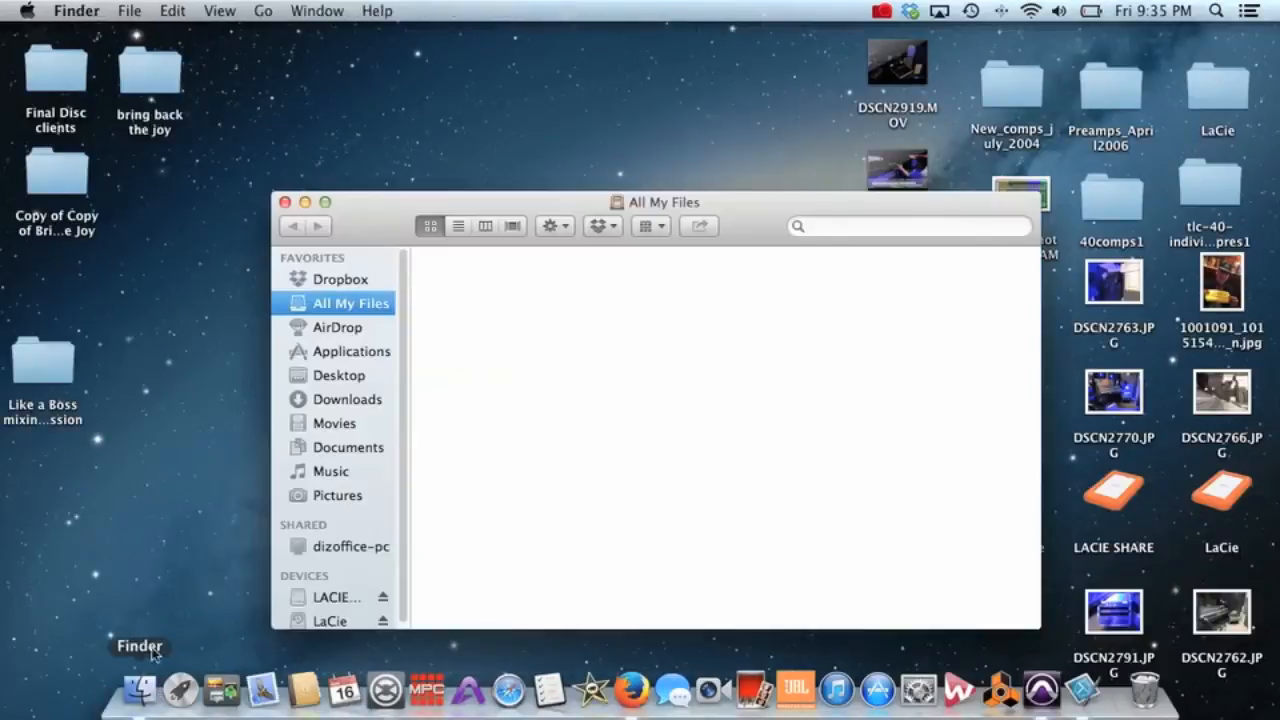
{"action": "left_click", "coordinate": [342, 279]}
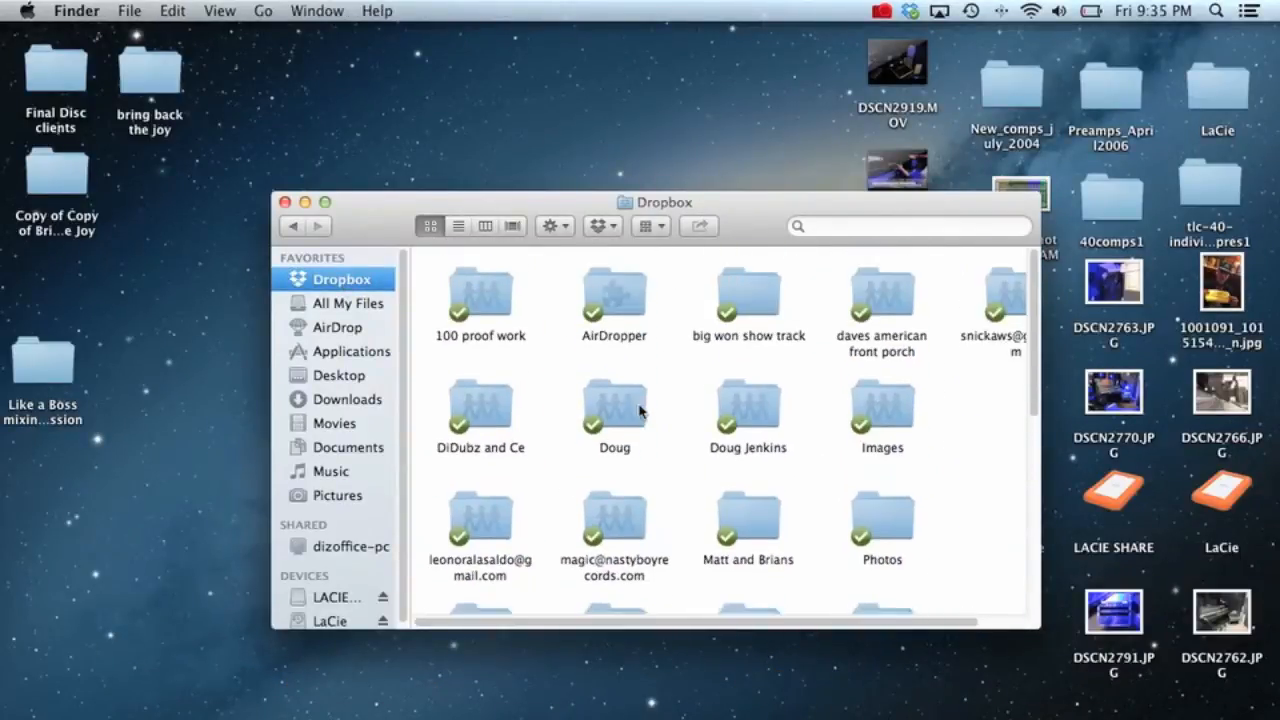
{"action": "scroll", "scroll_direction": "down", "scroll_amount": 3}
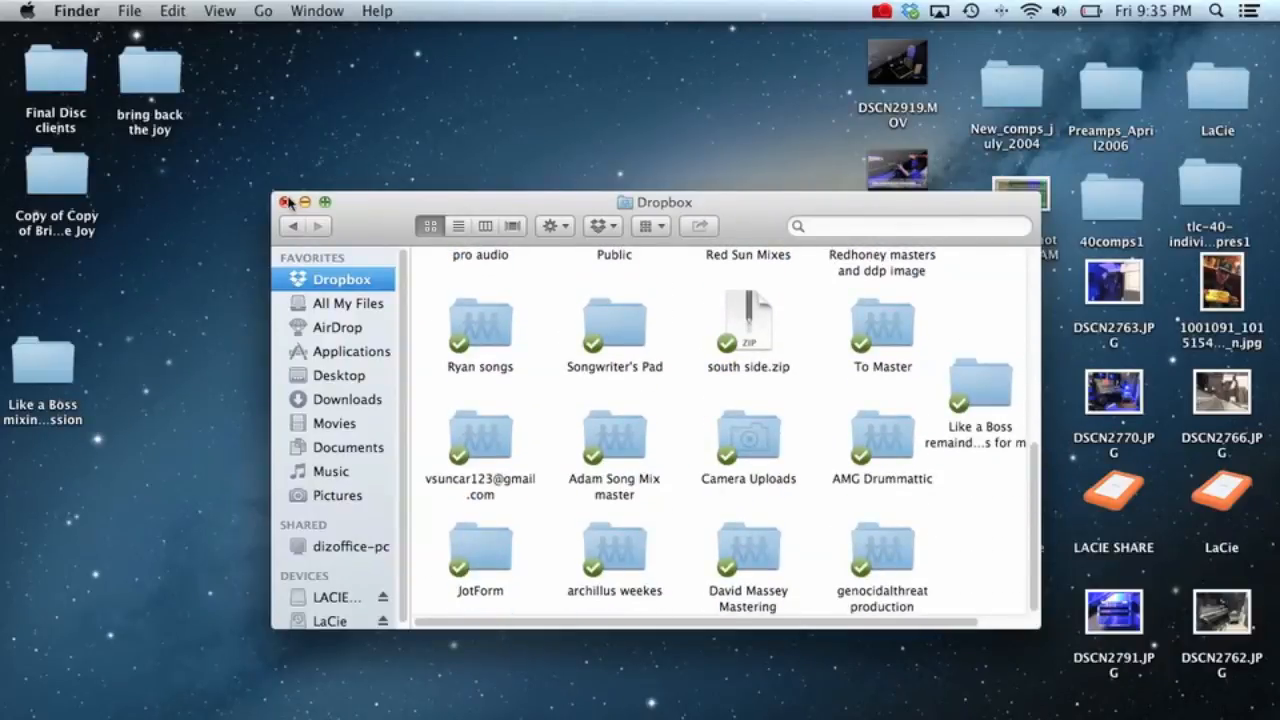
{"action": "left_click", "coordinate": [289, 202]}
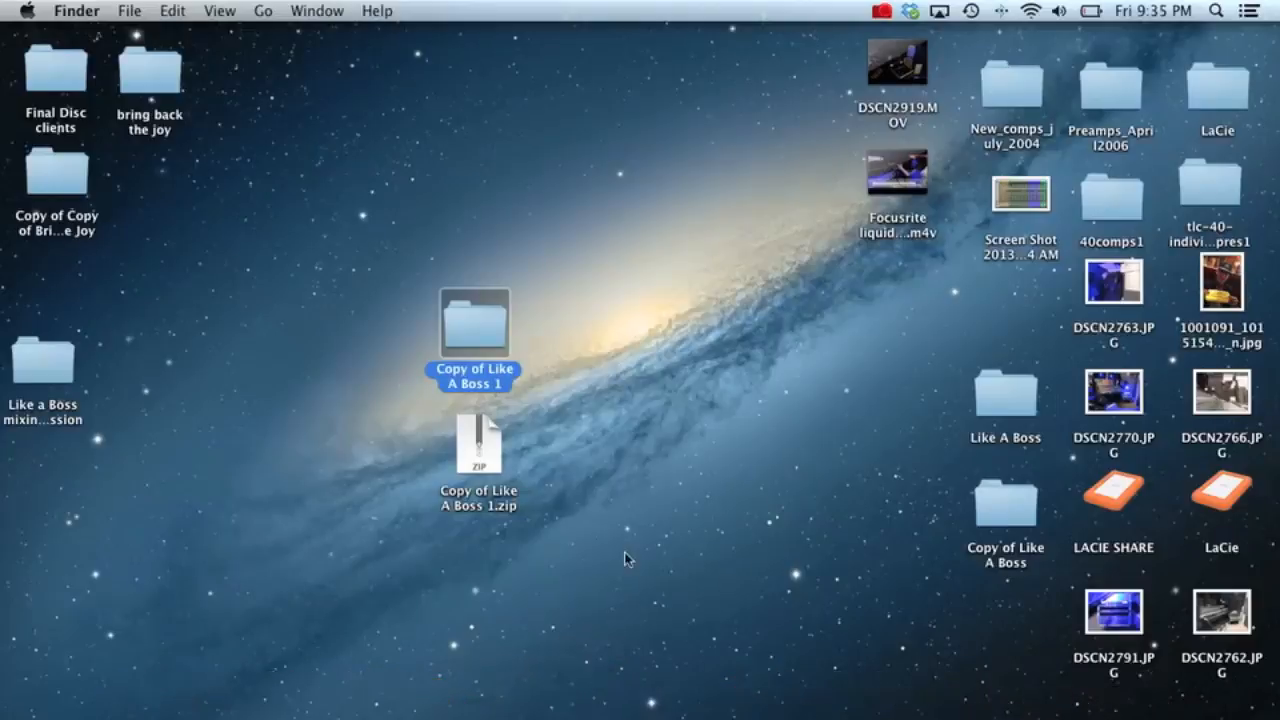
{"action": "mouse_move", "coordinate": [398, 690]}
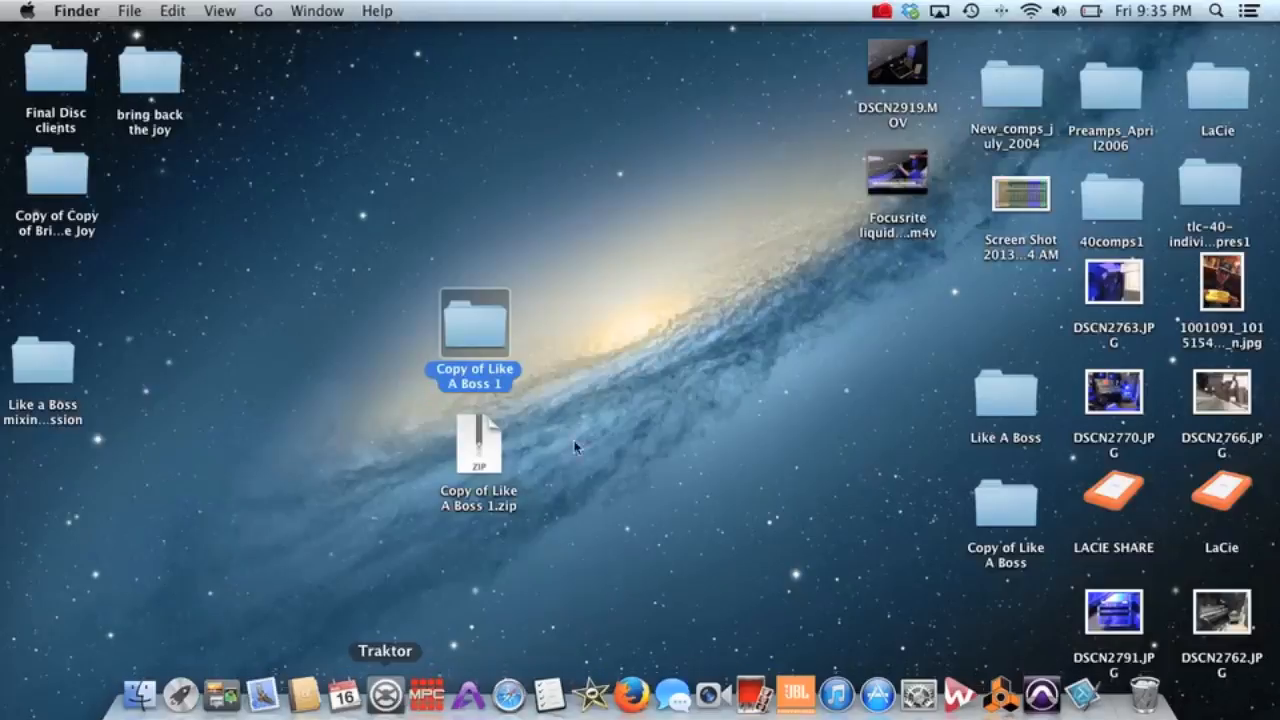
{"action": "mouse_move", "coordinate": [263, 690]}
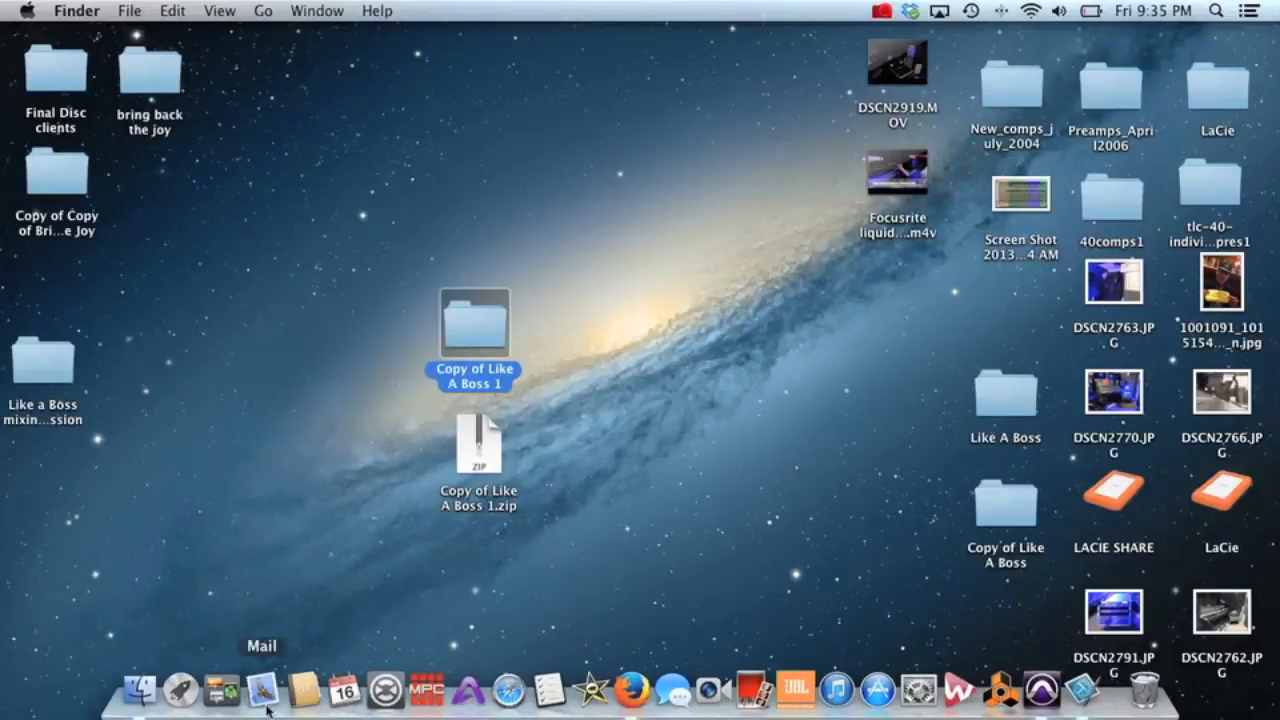
{"action": "mouse_move", "coordinate": [139, 691]}
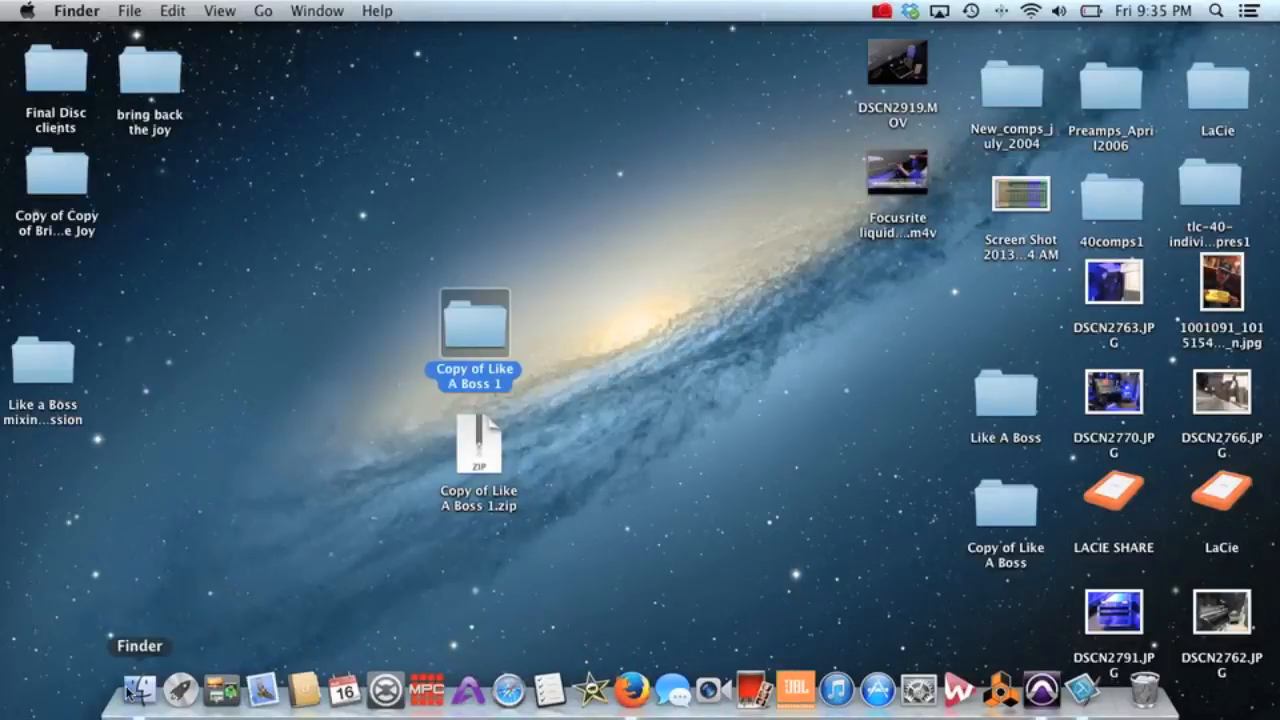